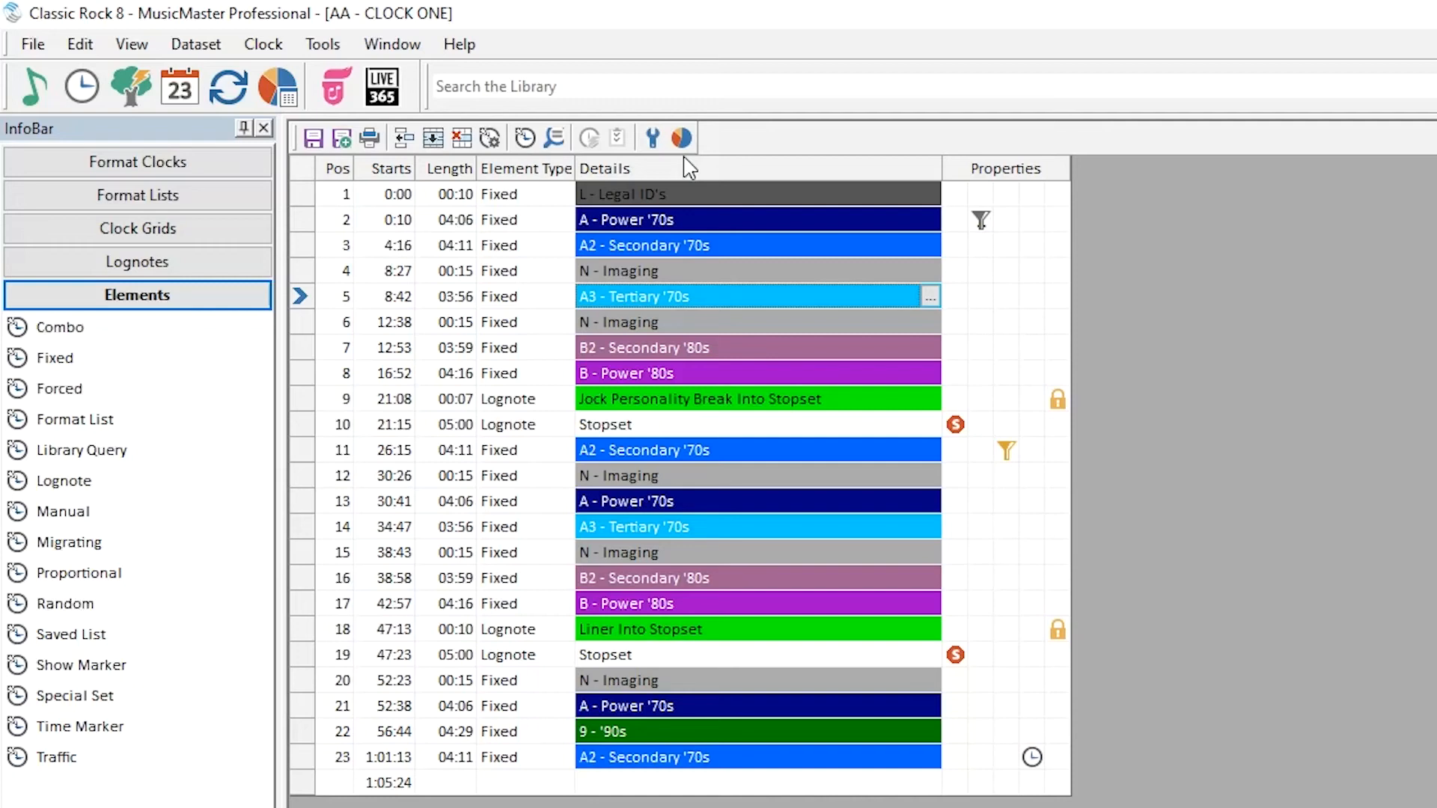
mouse_move(669, 189)
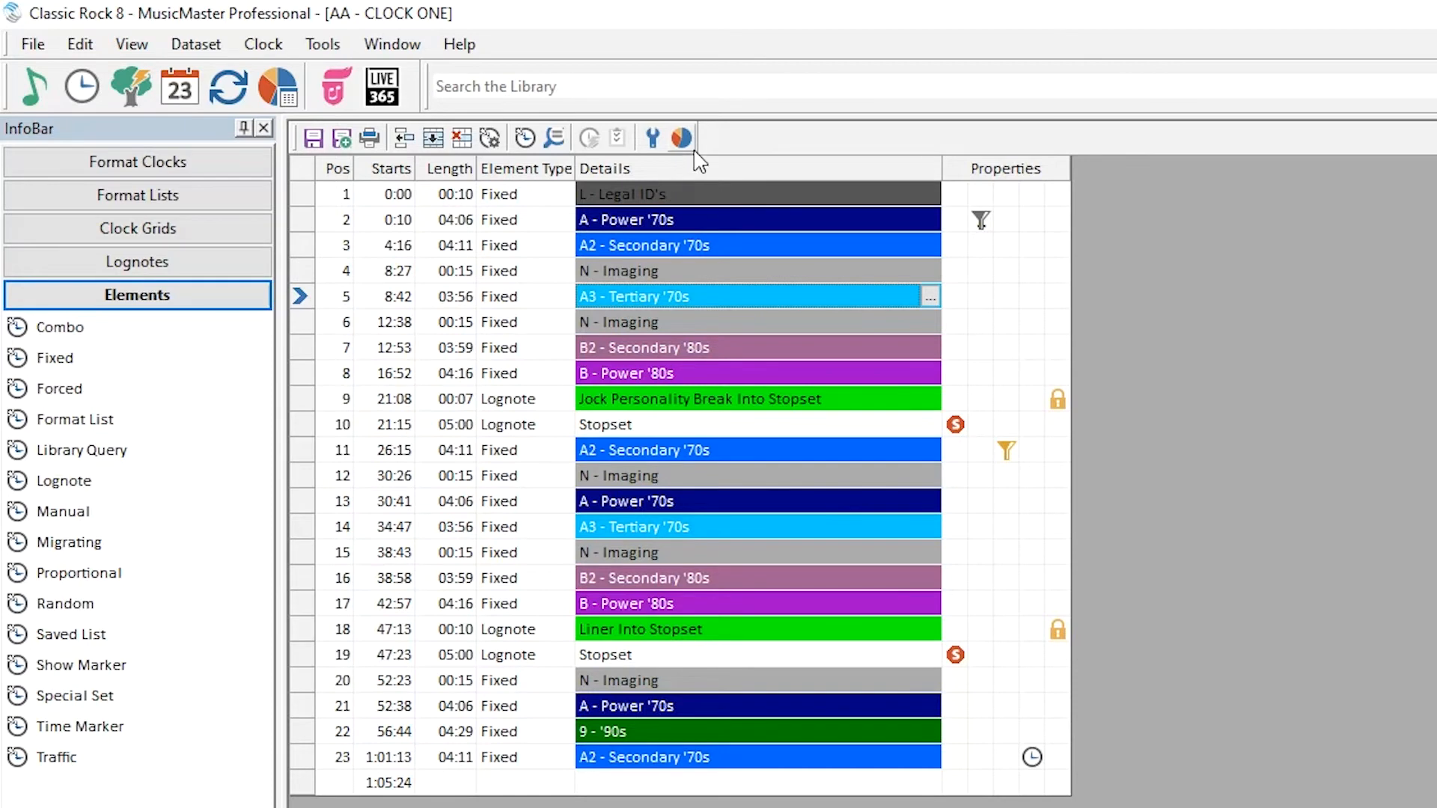
- Review Category Usage, Element Usage and Migrating summaries for AA - CLOCK ONE, ending on Pie View
click(681, 138)
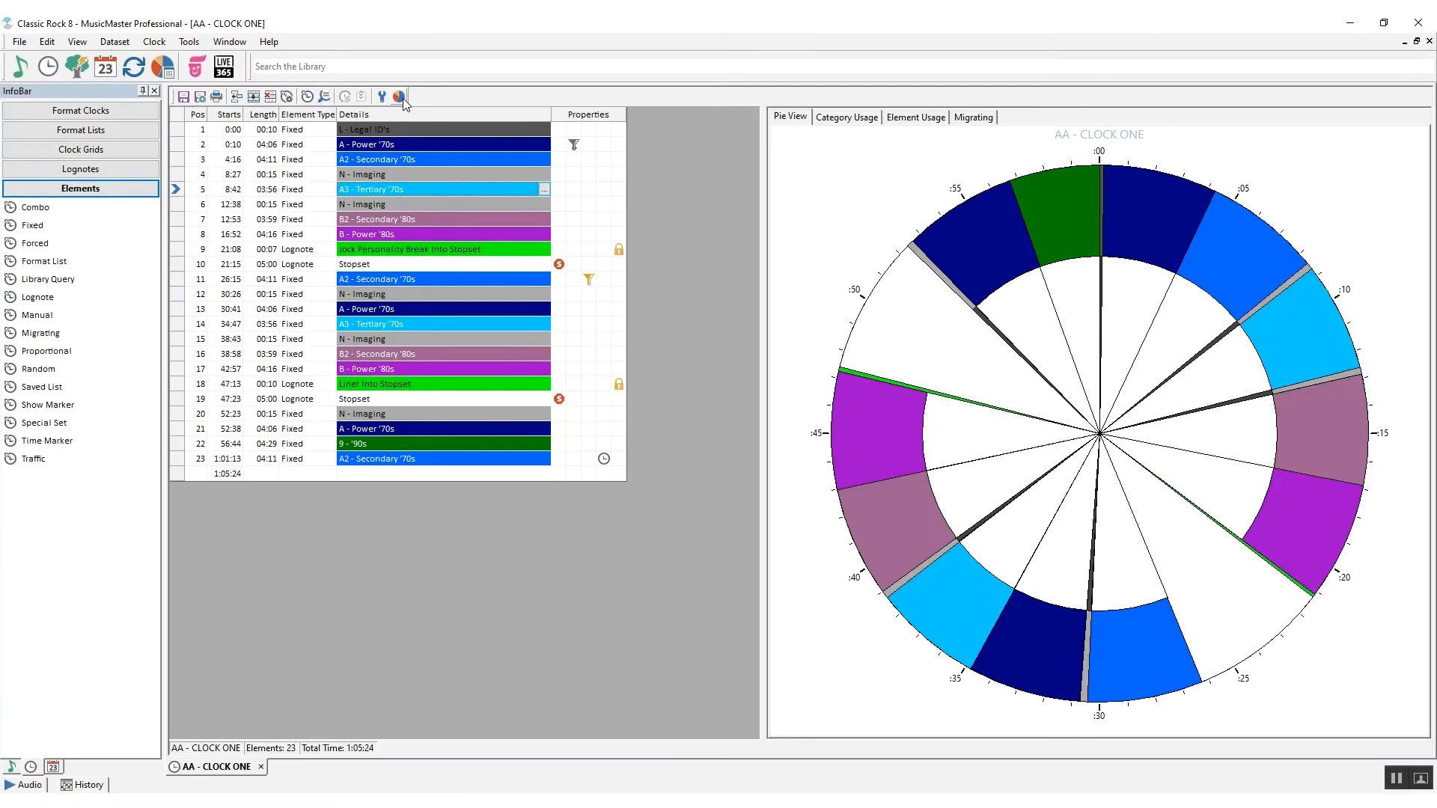
mouse_move(823, 205)
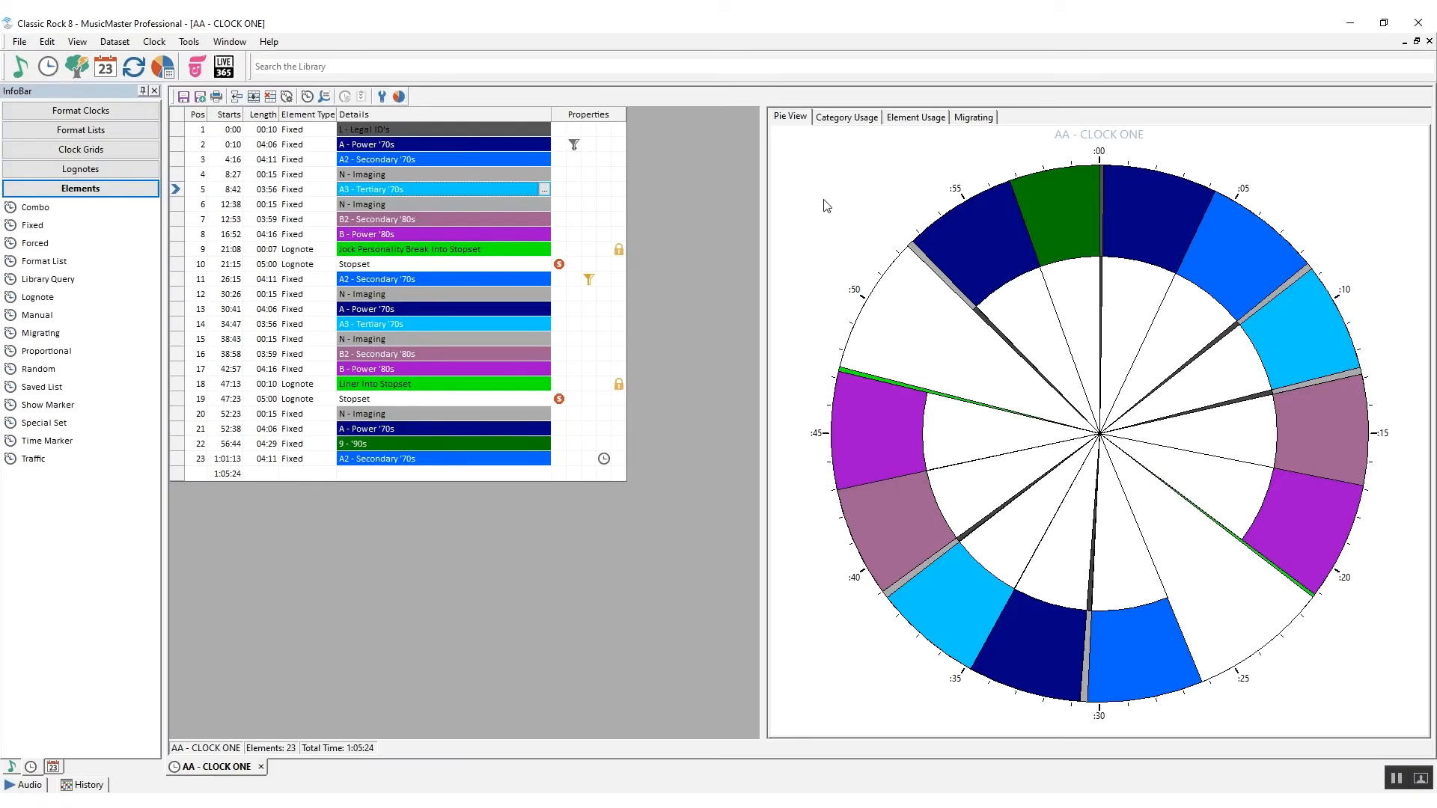
click(845, 117)
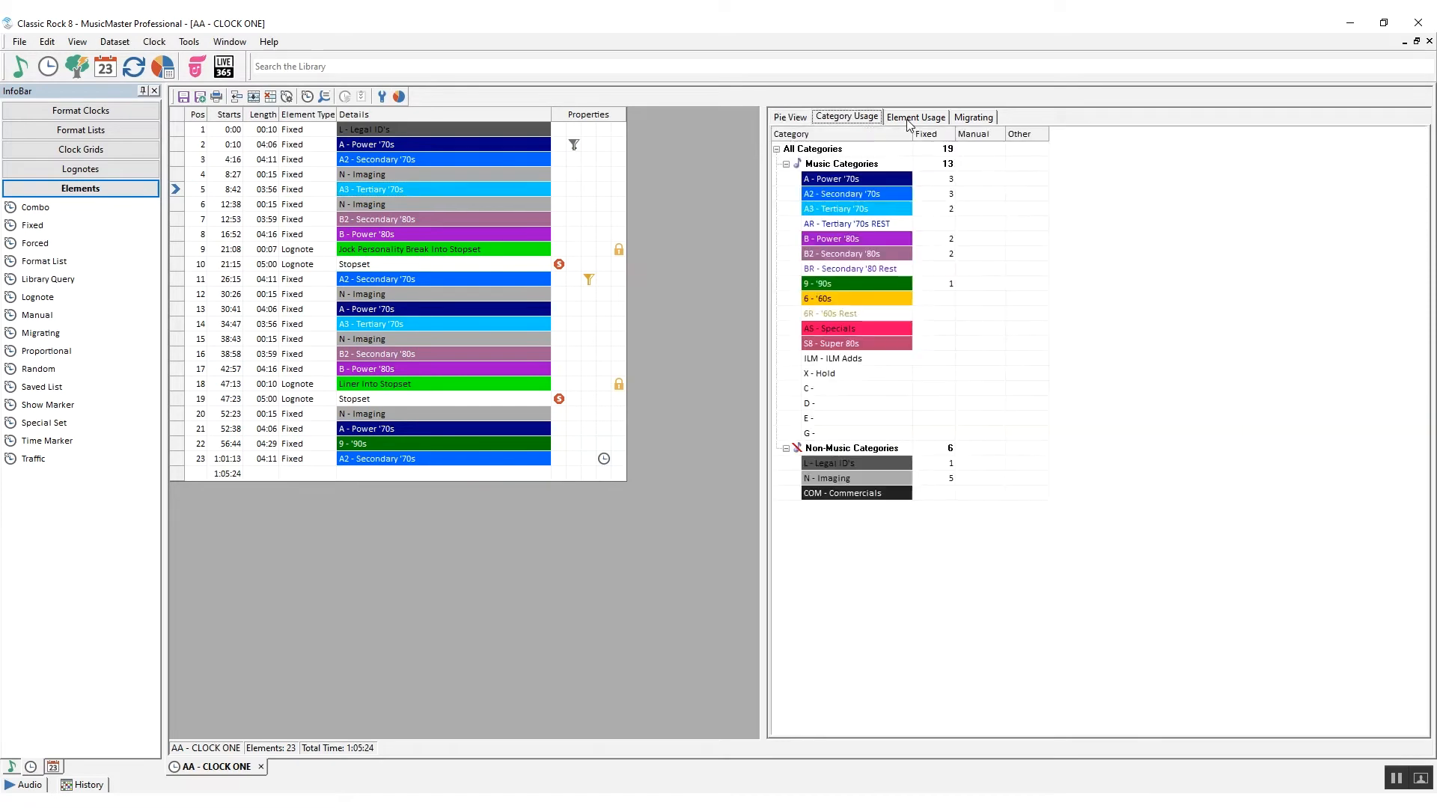
click(914, 116)
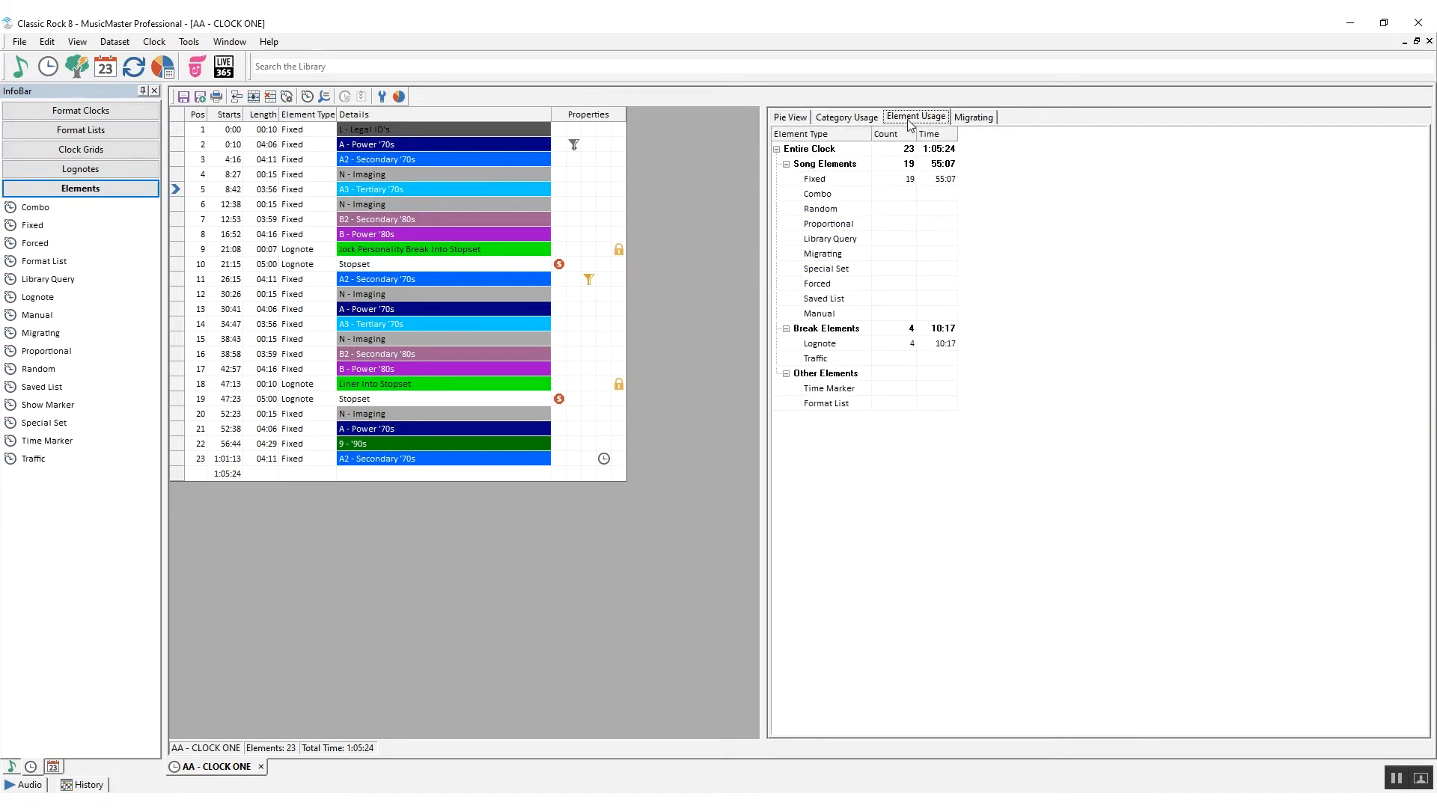
click(974, 117)
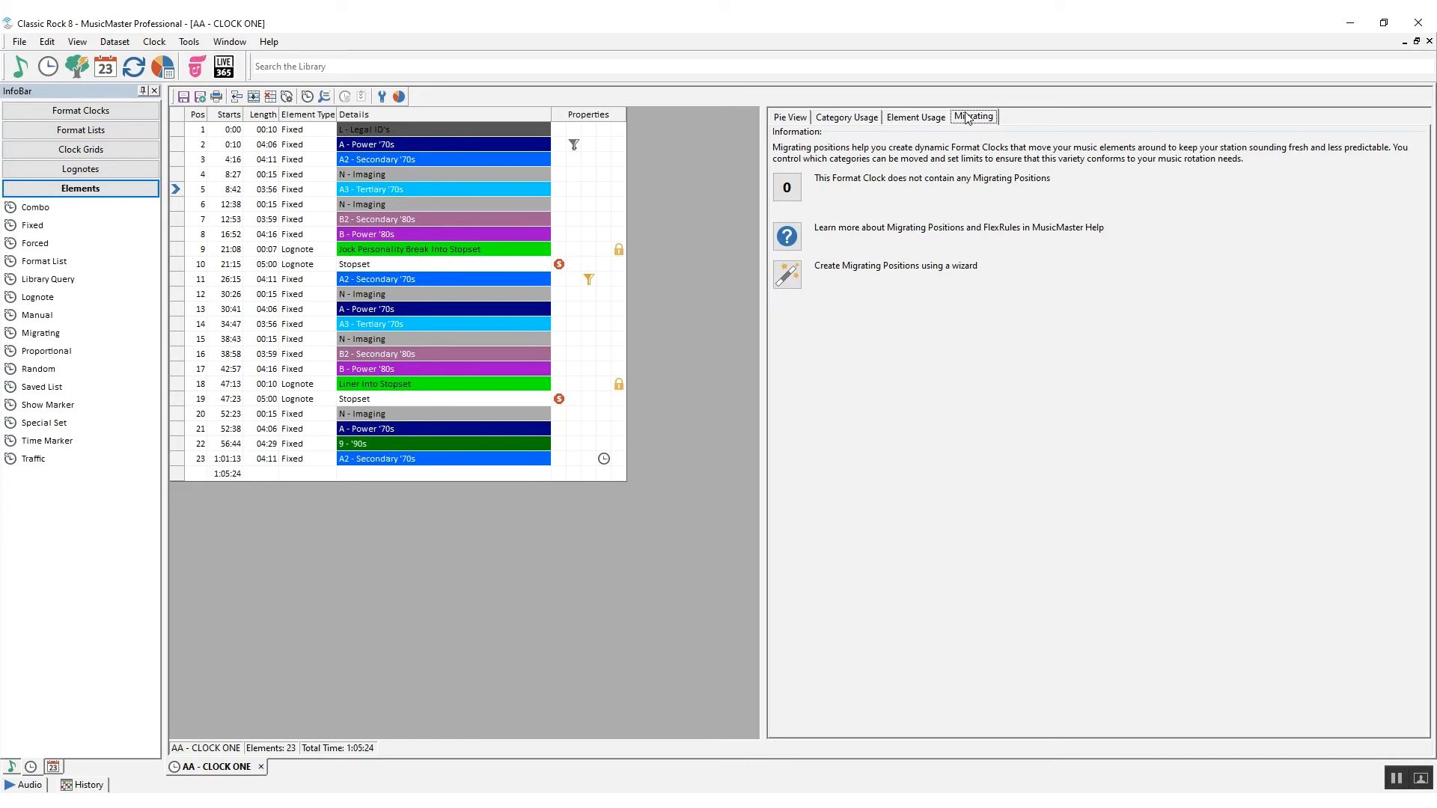
click(789, 116)
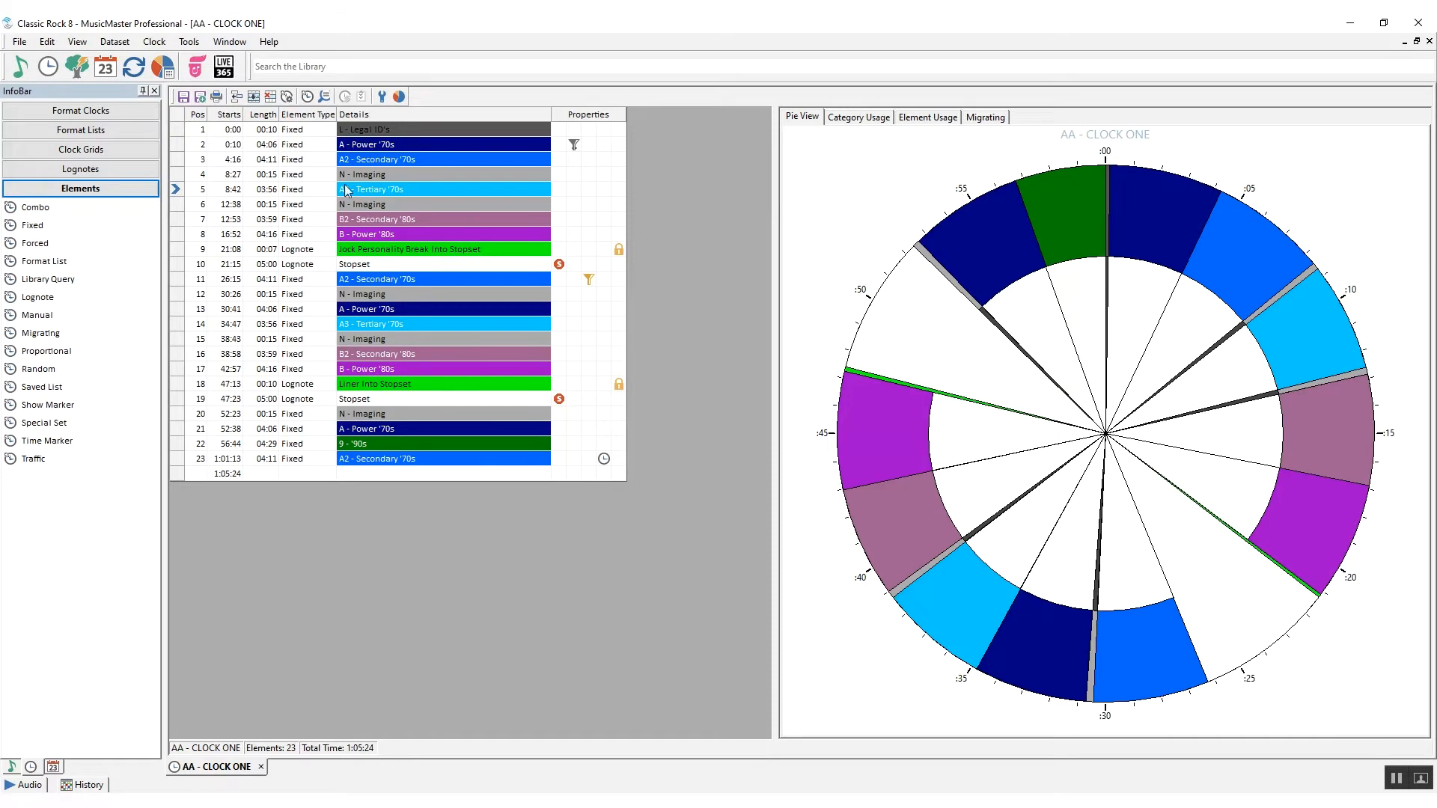
- In Display Colors options, set the Stopset colour to red (FF0000)
click(189, 42)
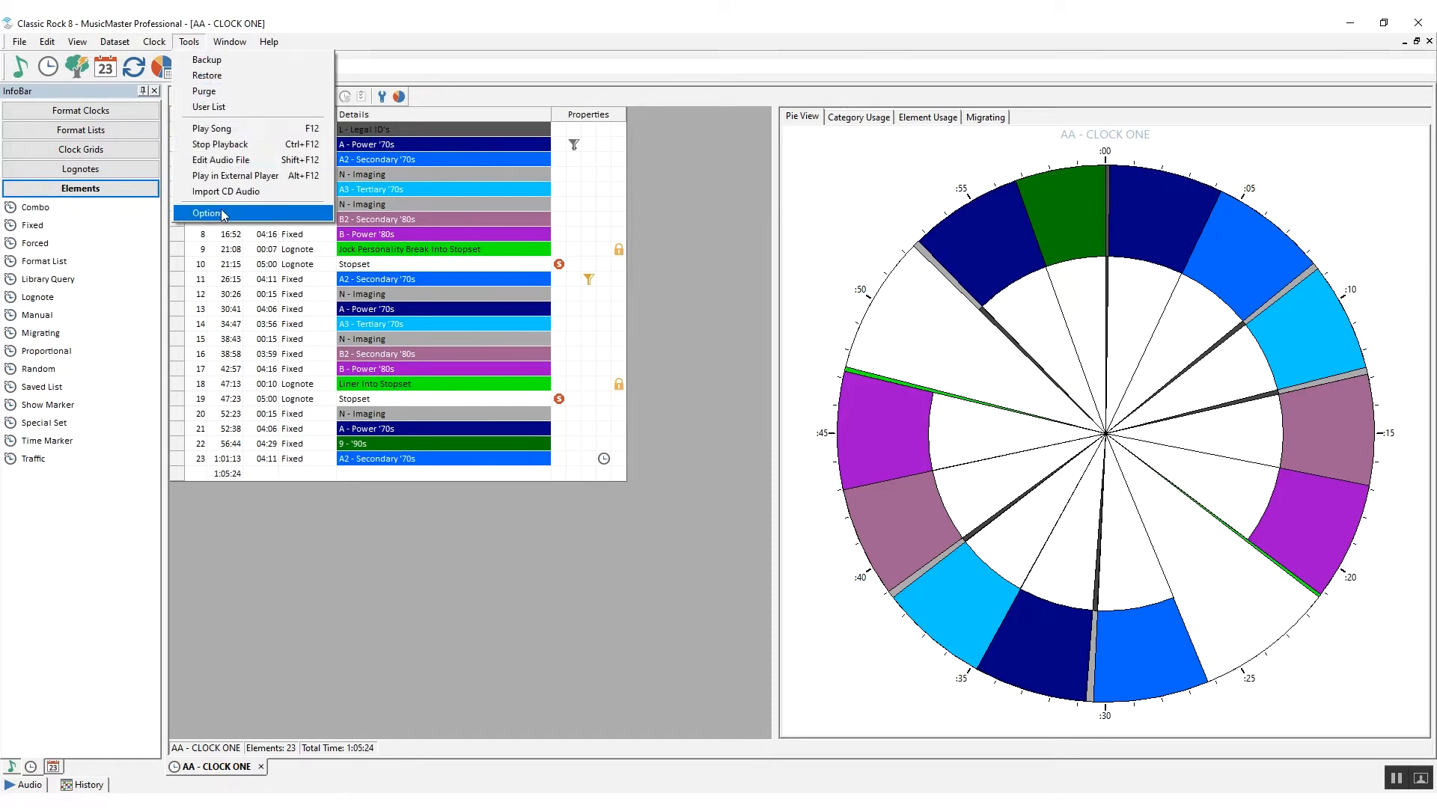
click(206, 213)
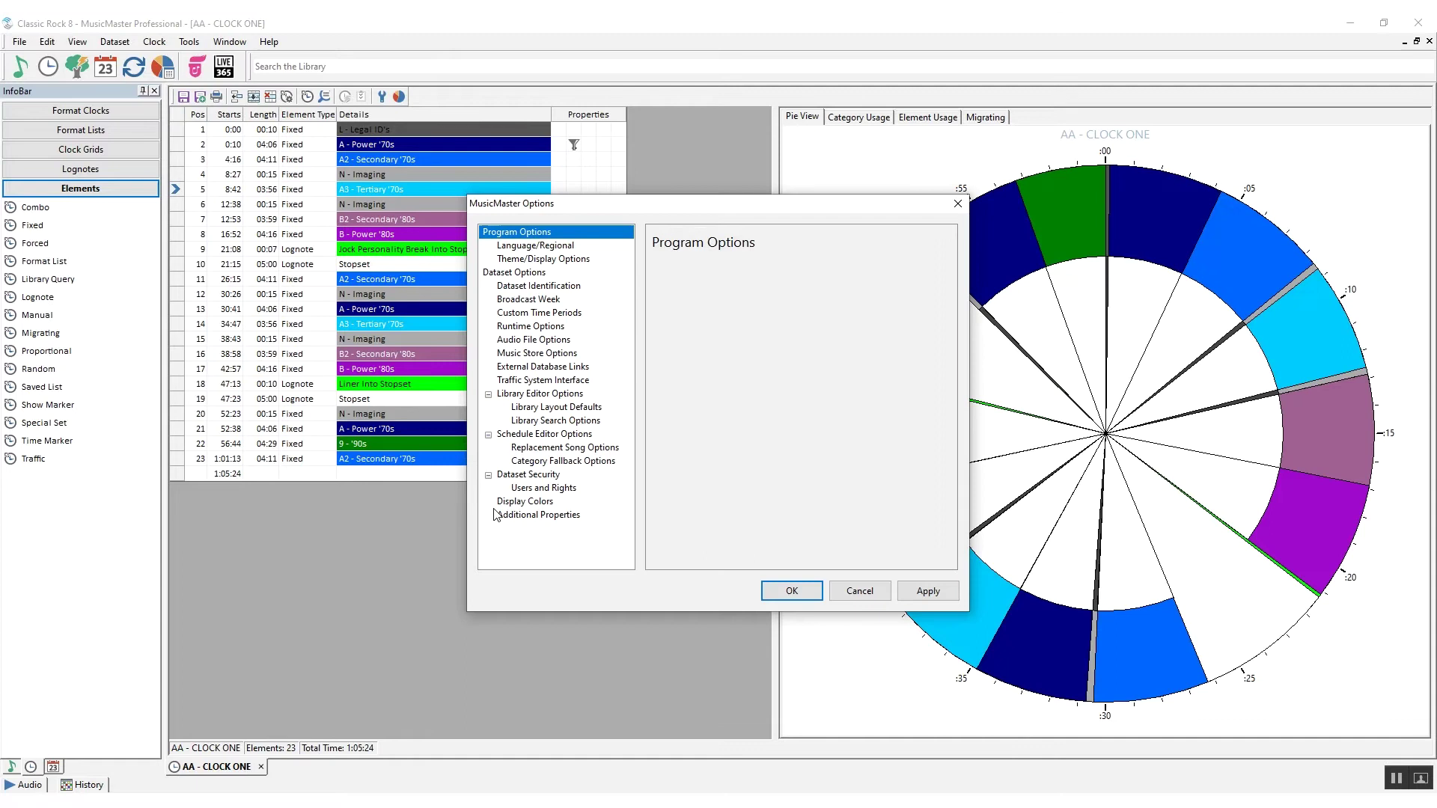
click(526, 502)
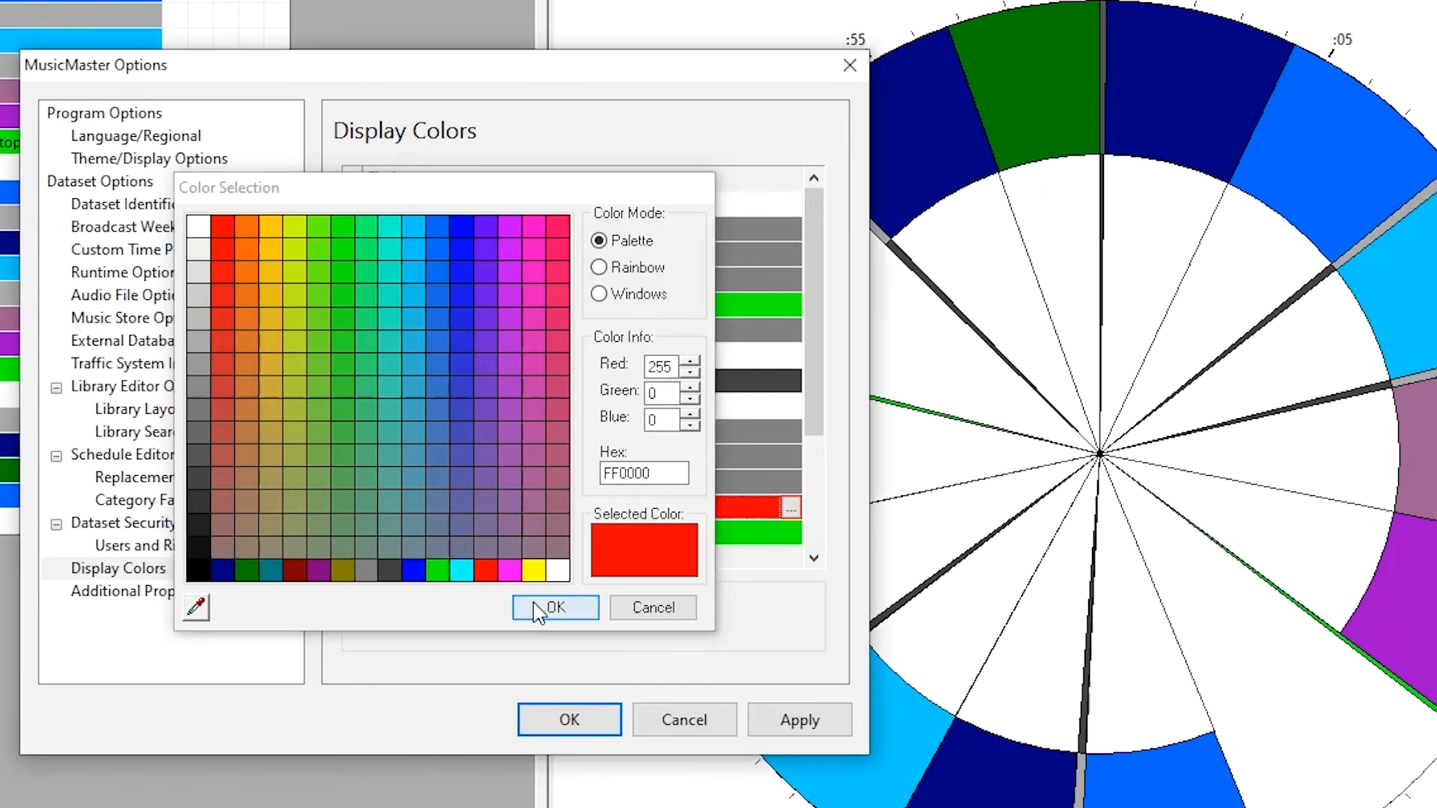
click(554, 608)
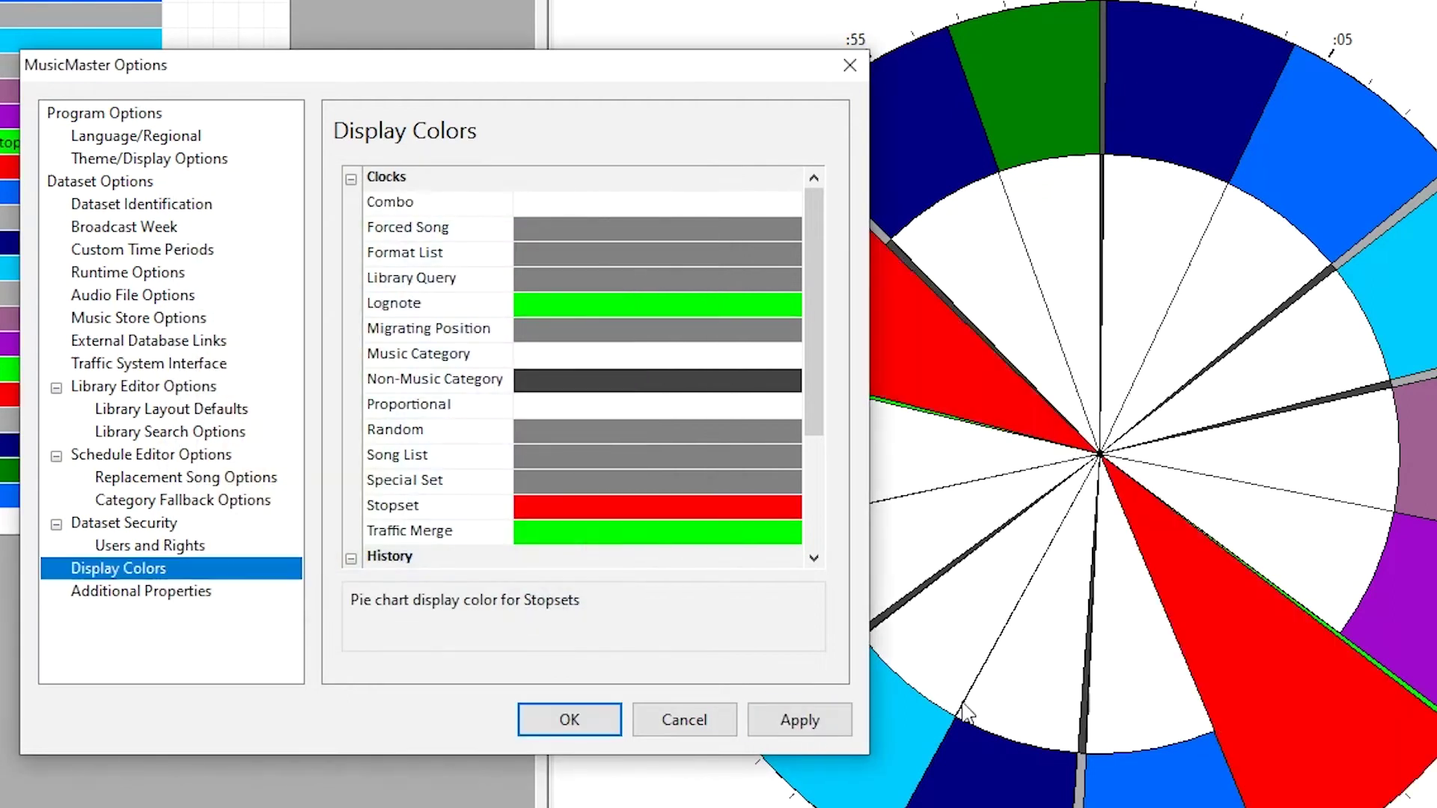
mouse_move(980, 398)
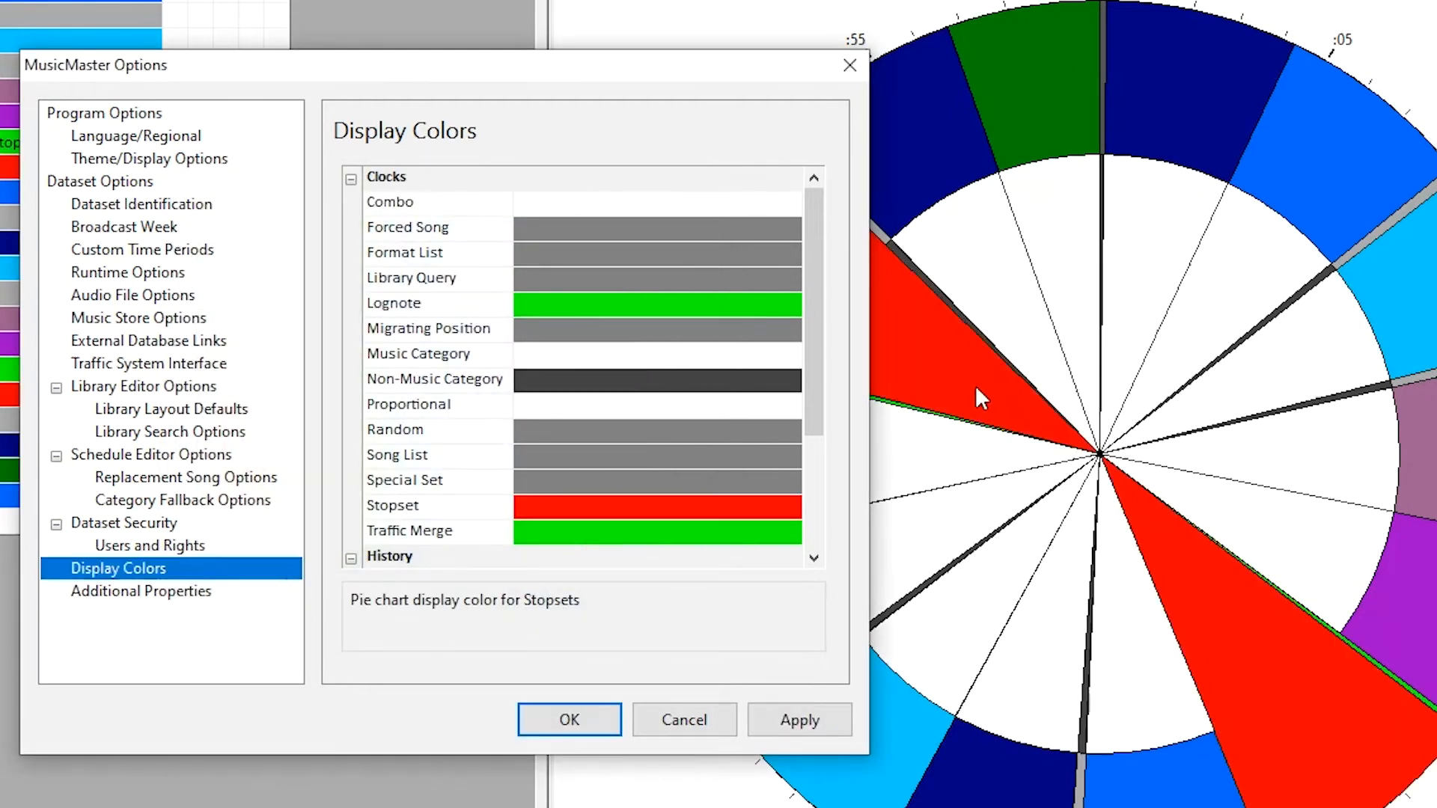
- Set PieClockLabels to 1 in Additional Properties and confirm the options
click(141, 591)
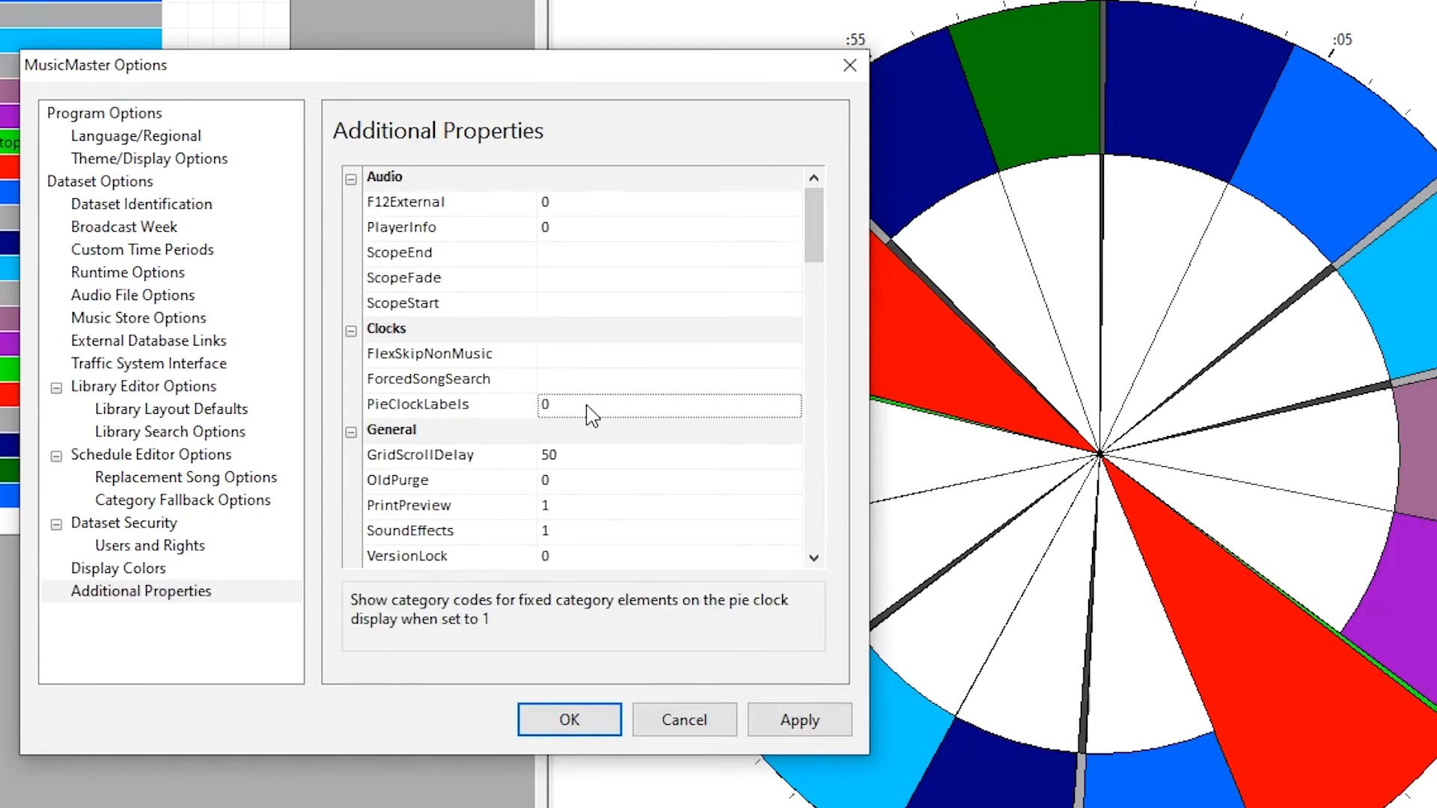
text(1)
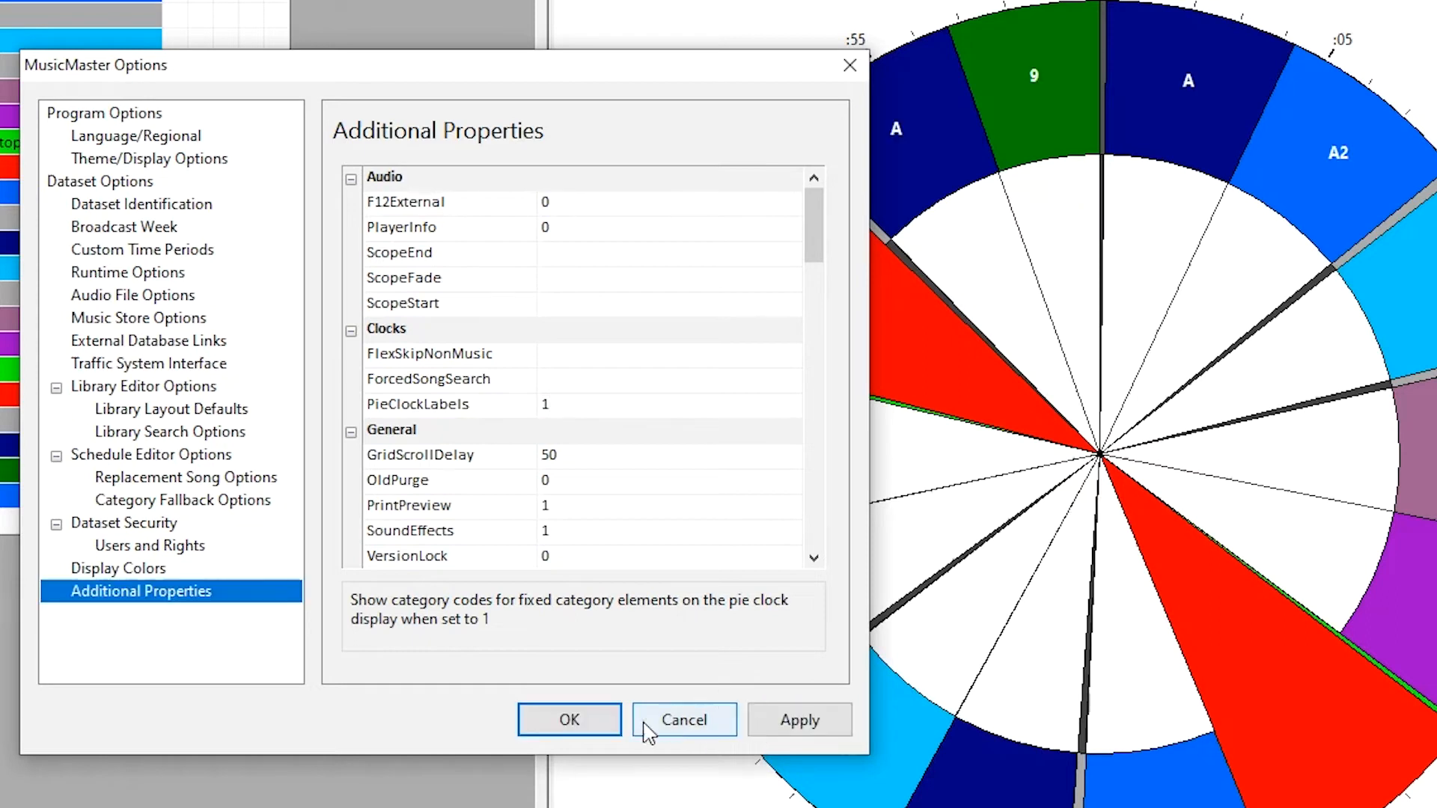
click(682, 720)
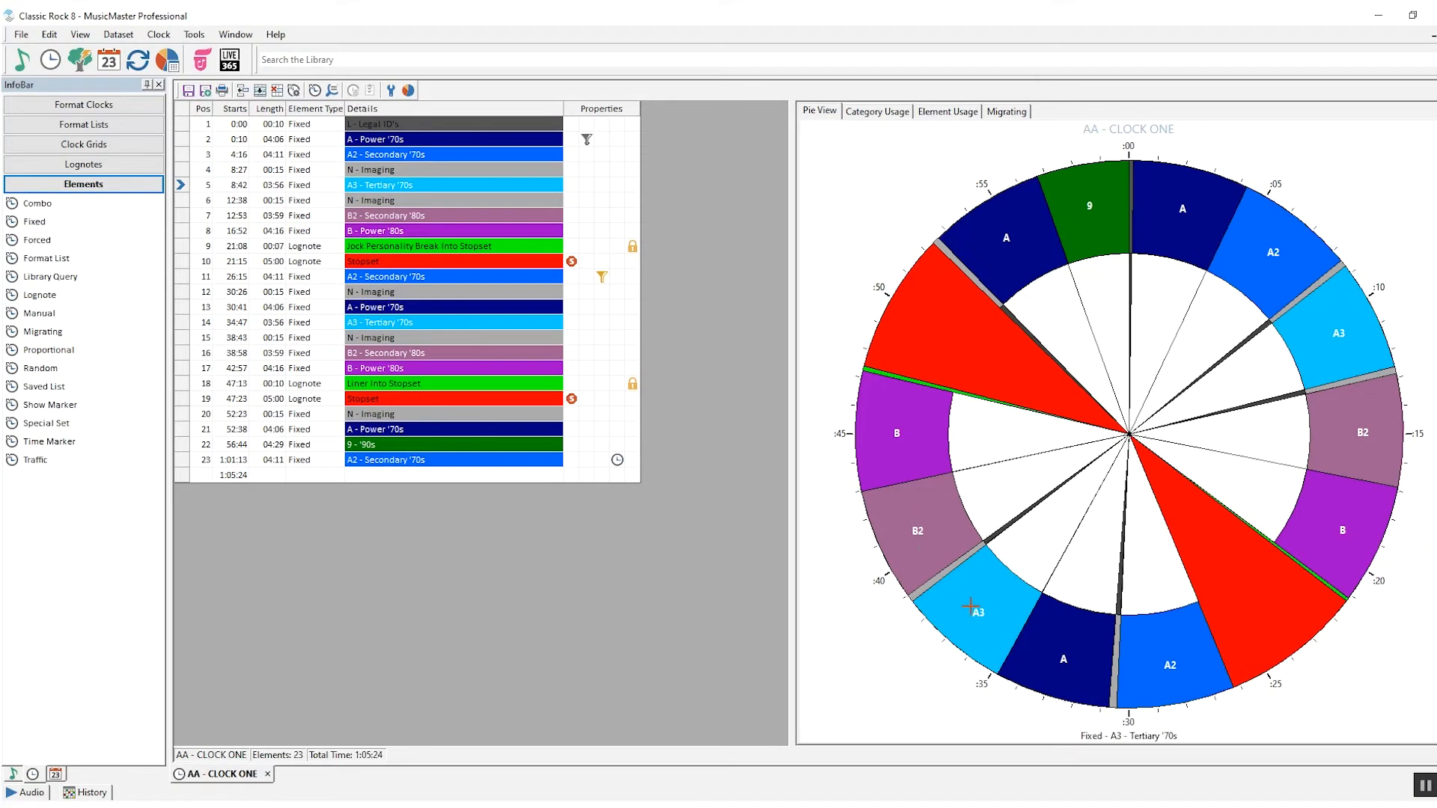
mouse_move(389, 90)
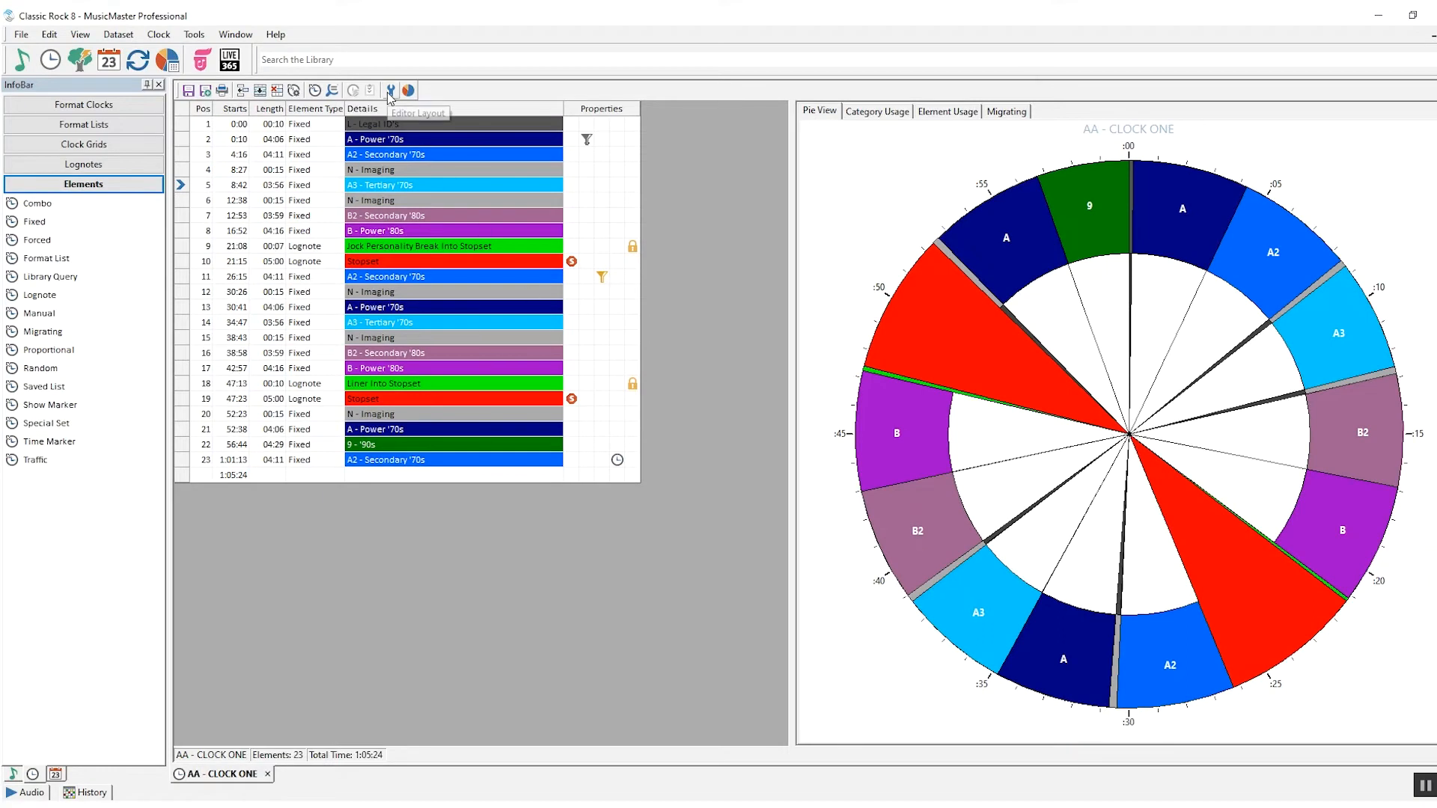
click(389, 89)
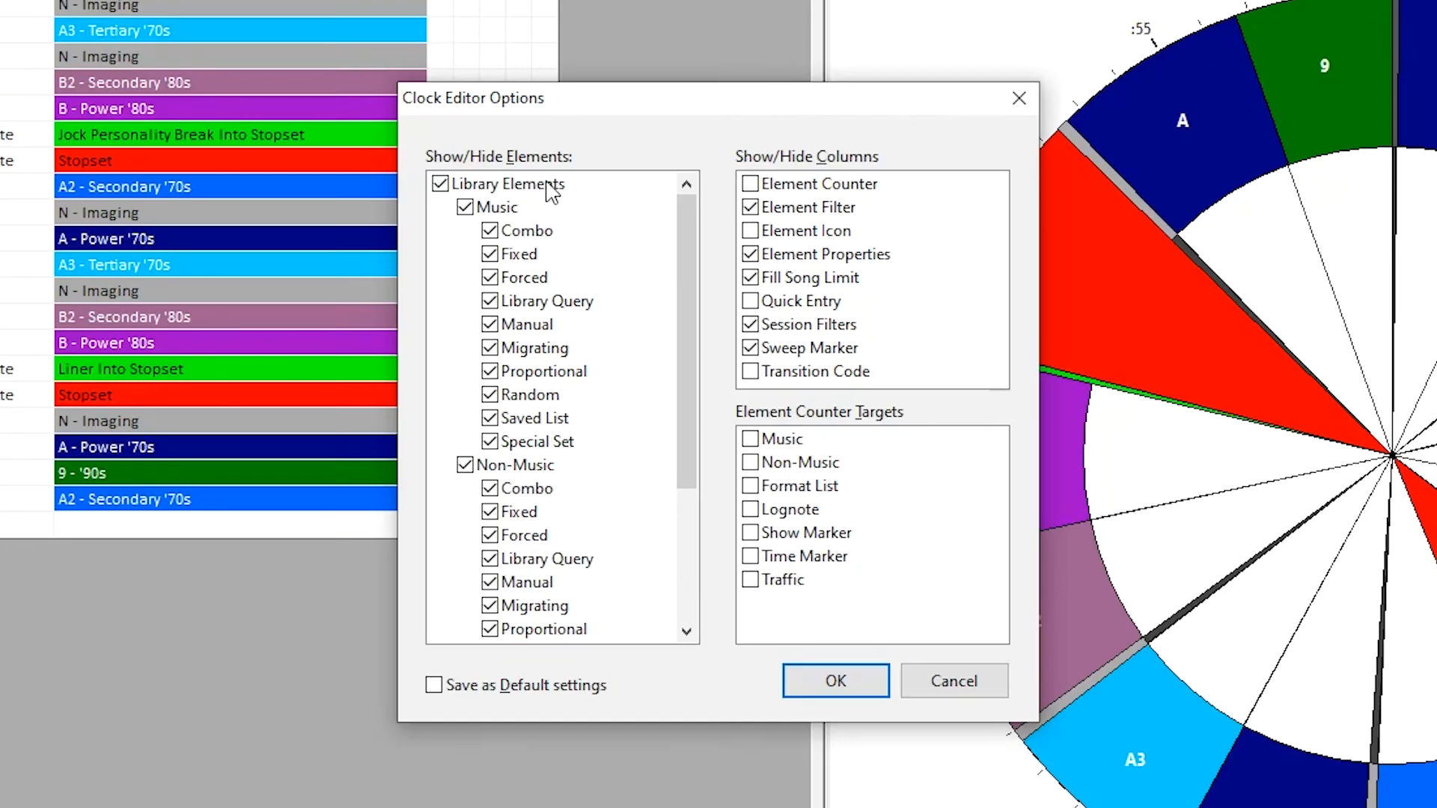
scroll(down, 3)
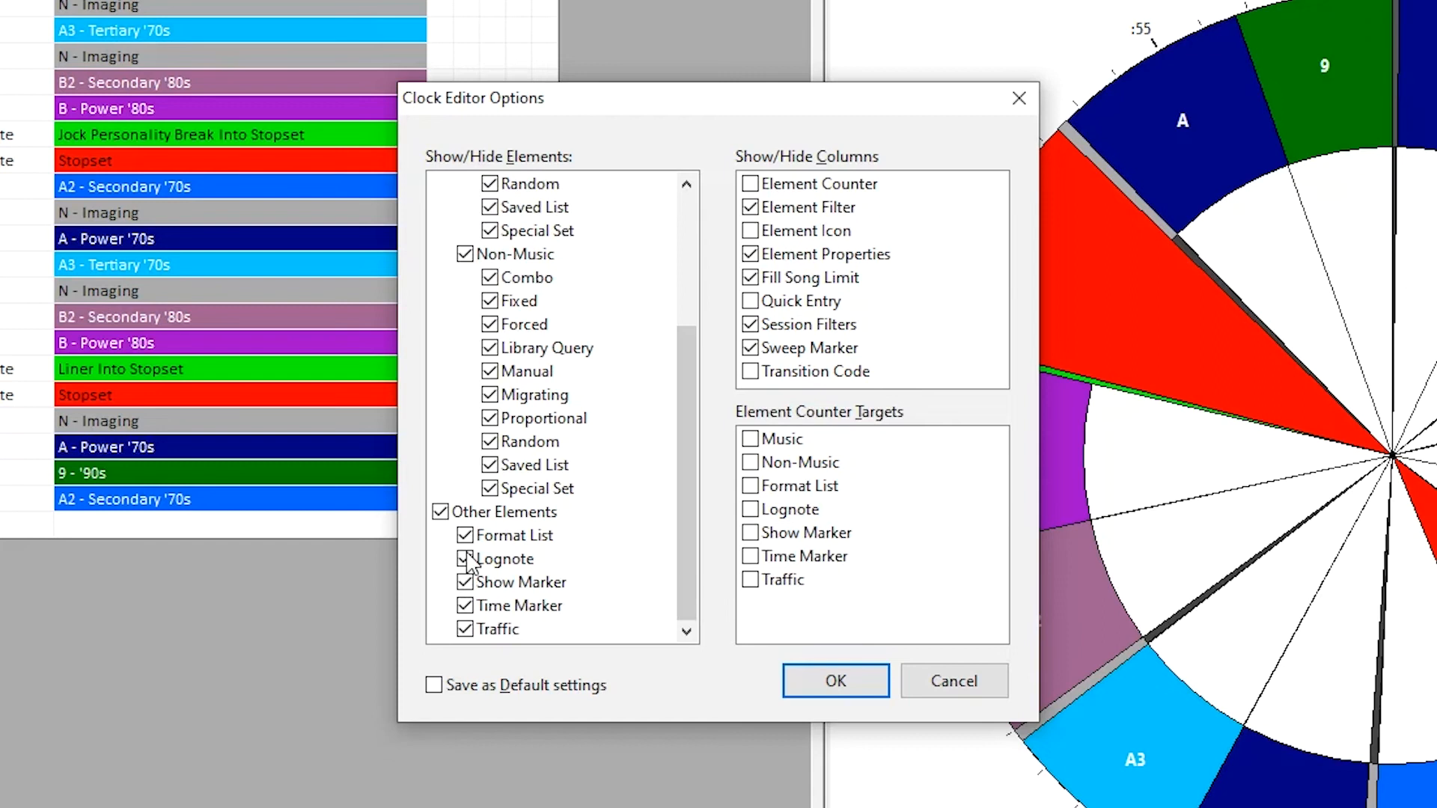
click(834, 681)
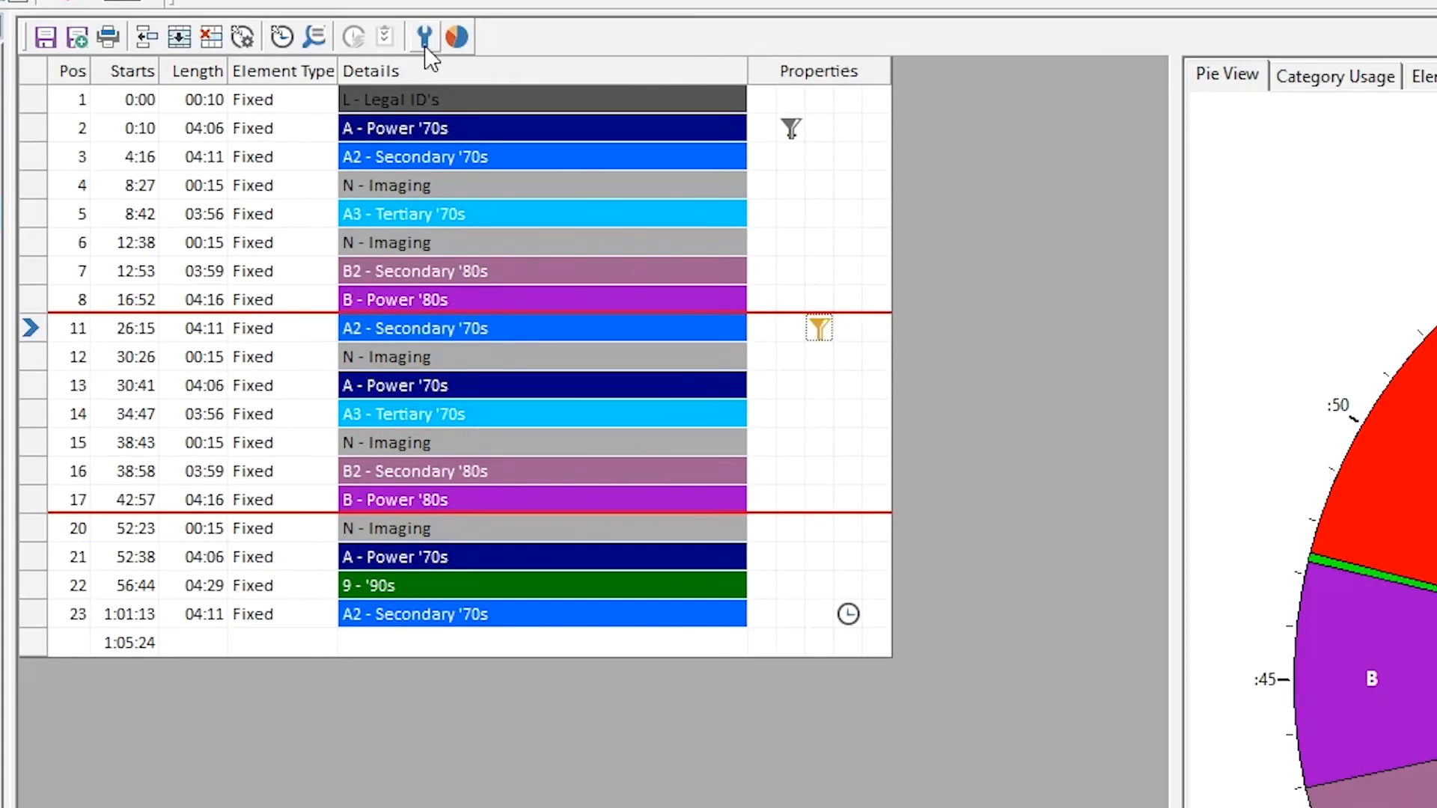
click(422, 36)
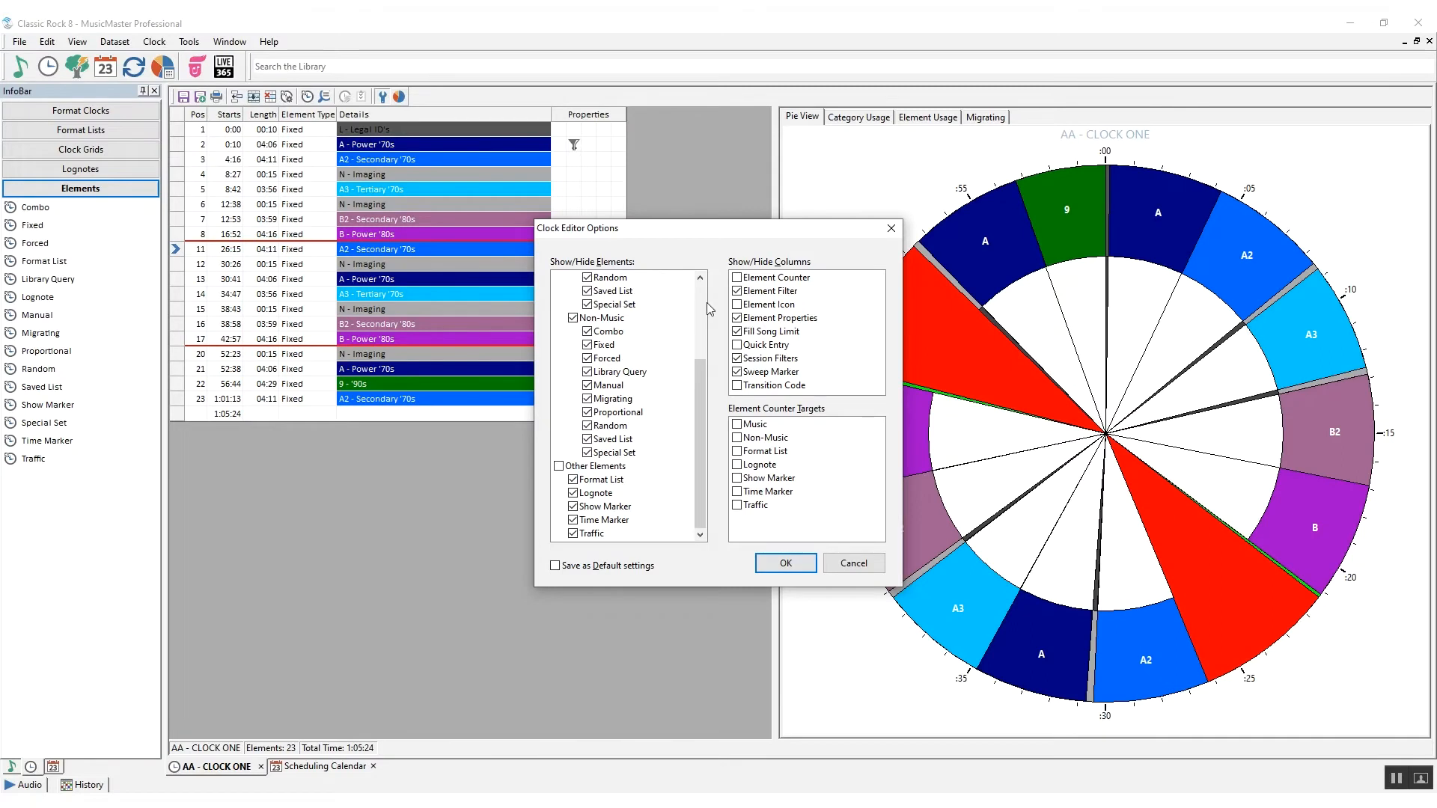
click(783, 563)
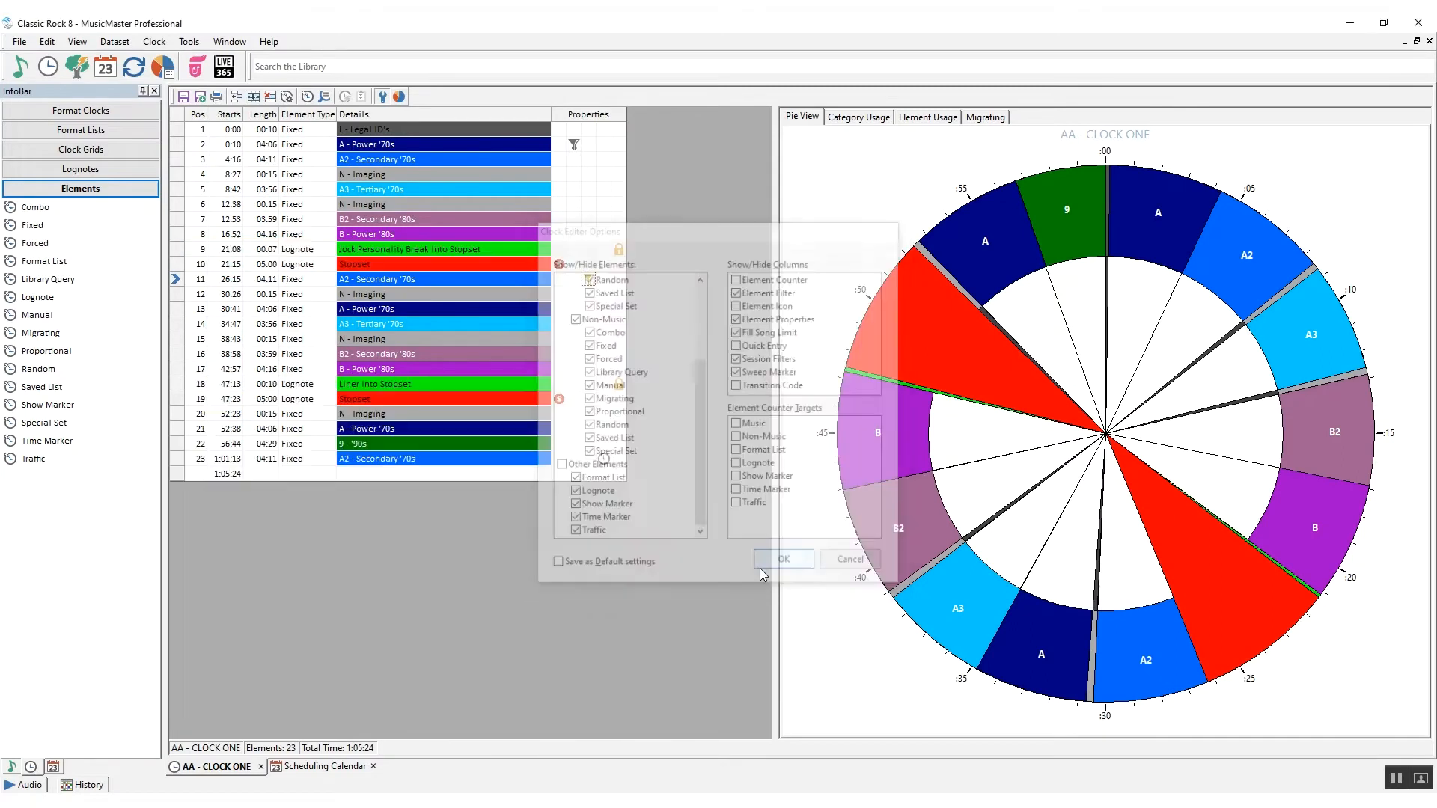
click(780, 559)
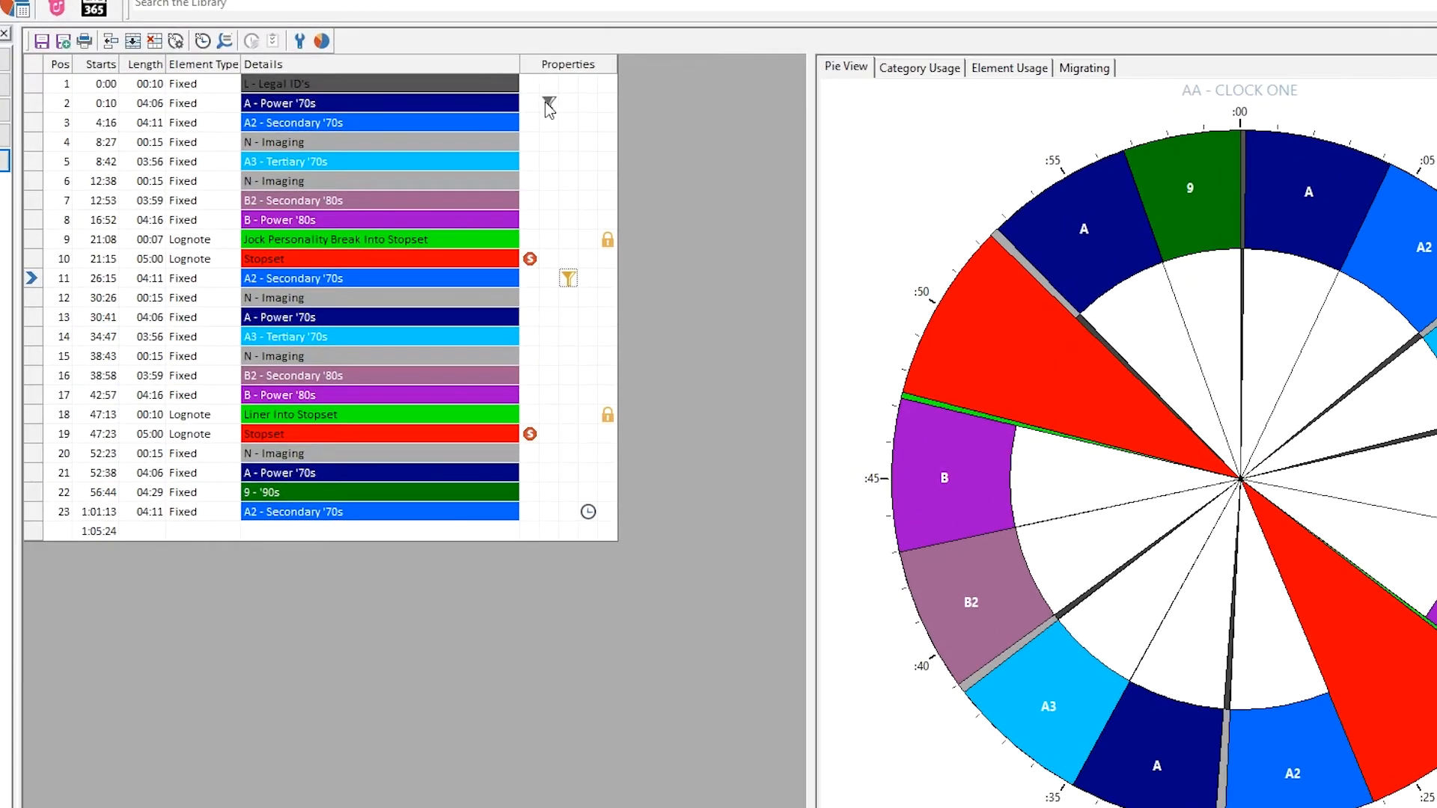
mouse_move(569, 279)
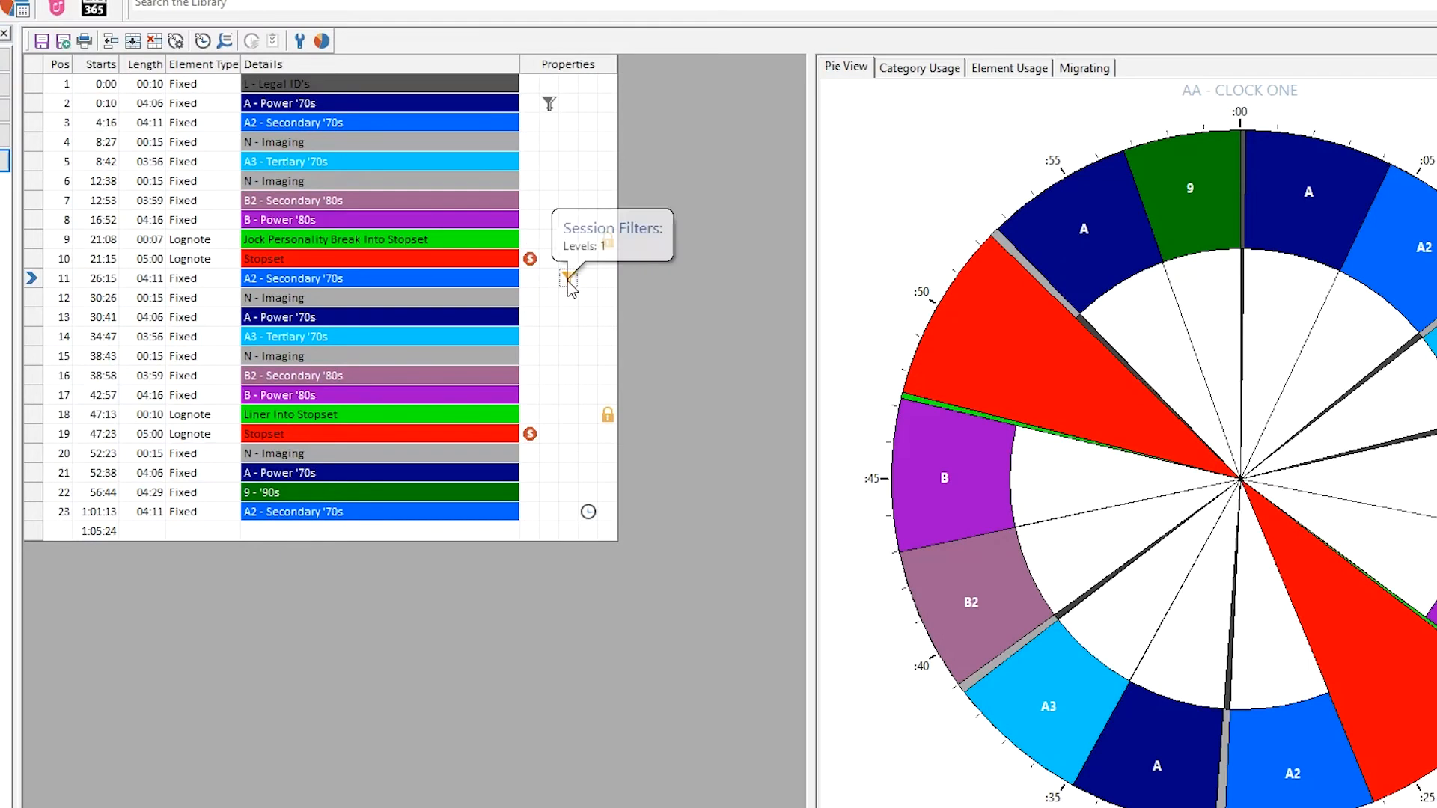
mouse_move(532, 268)
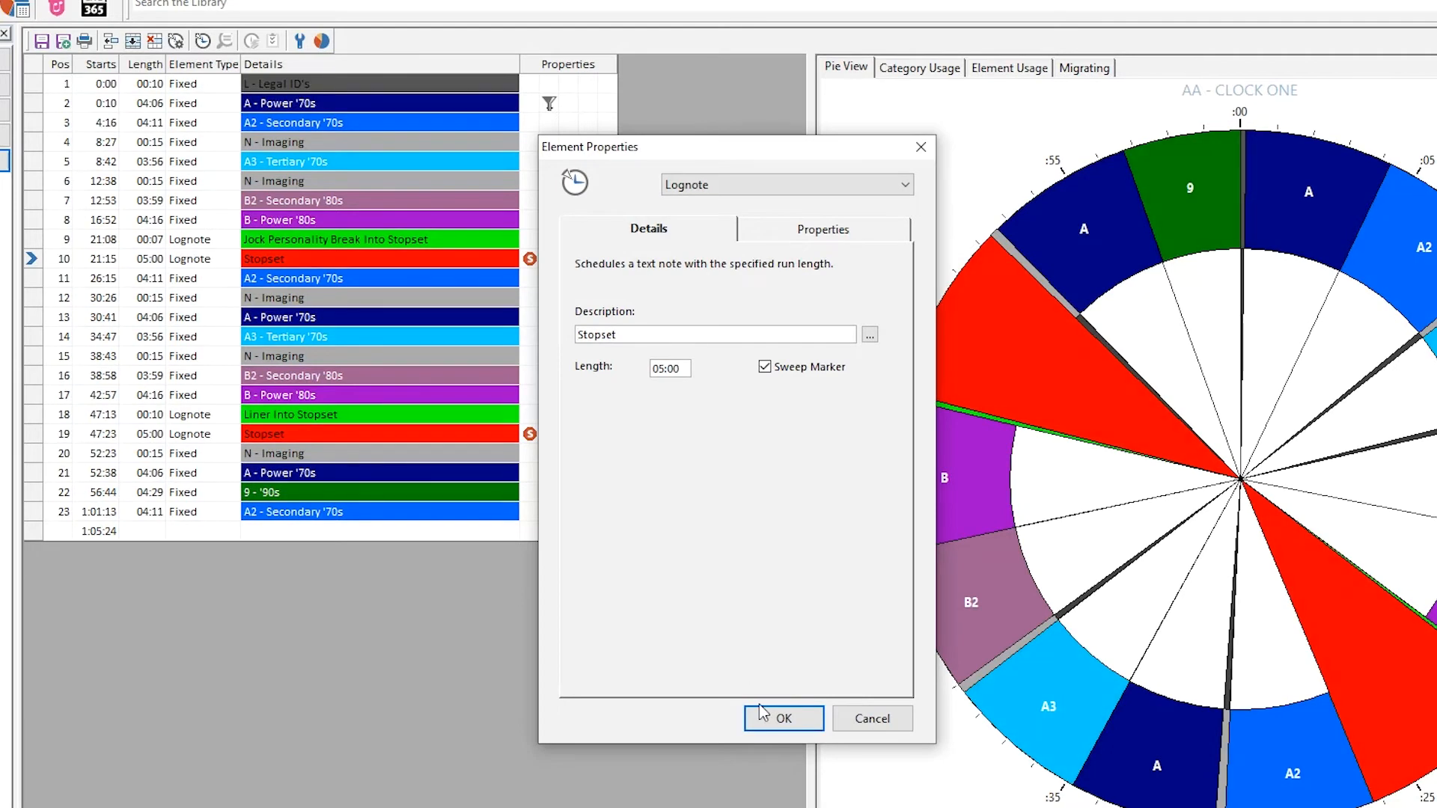
click(783, 718)
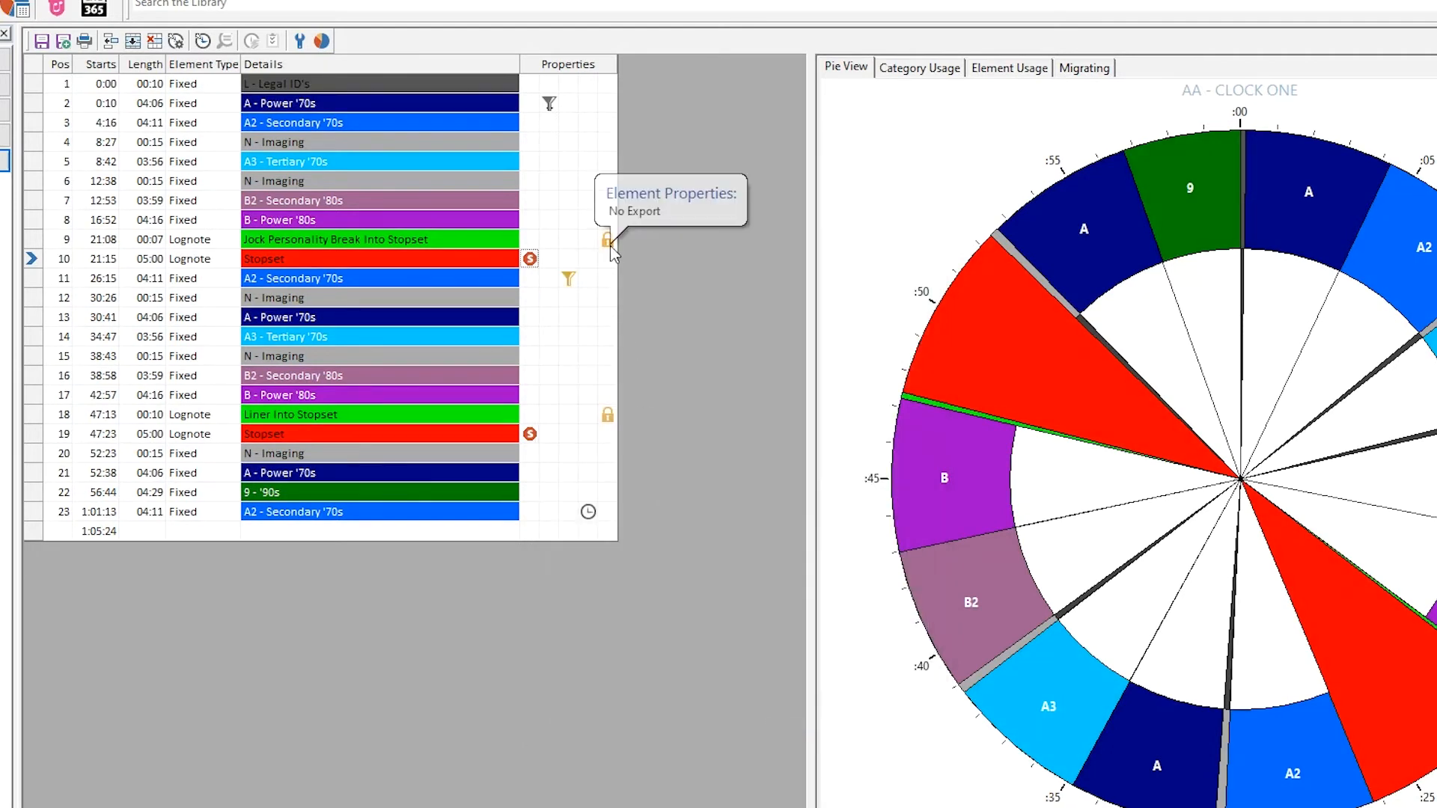
click(606, 241)
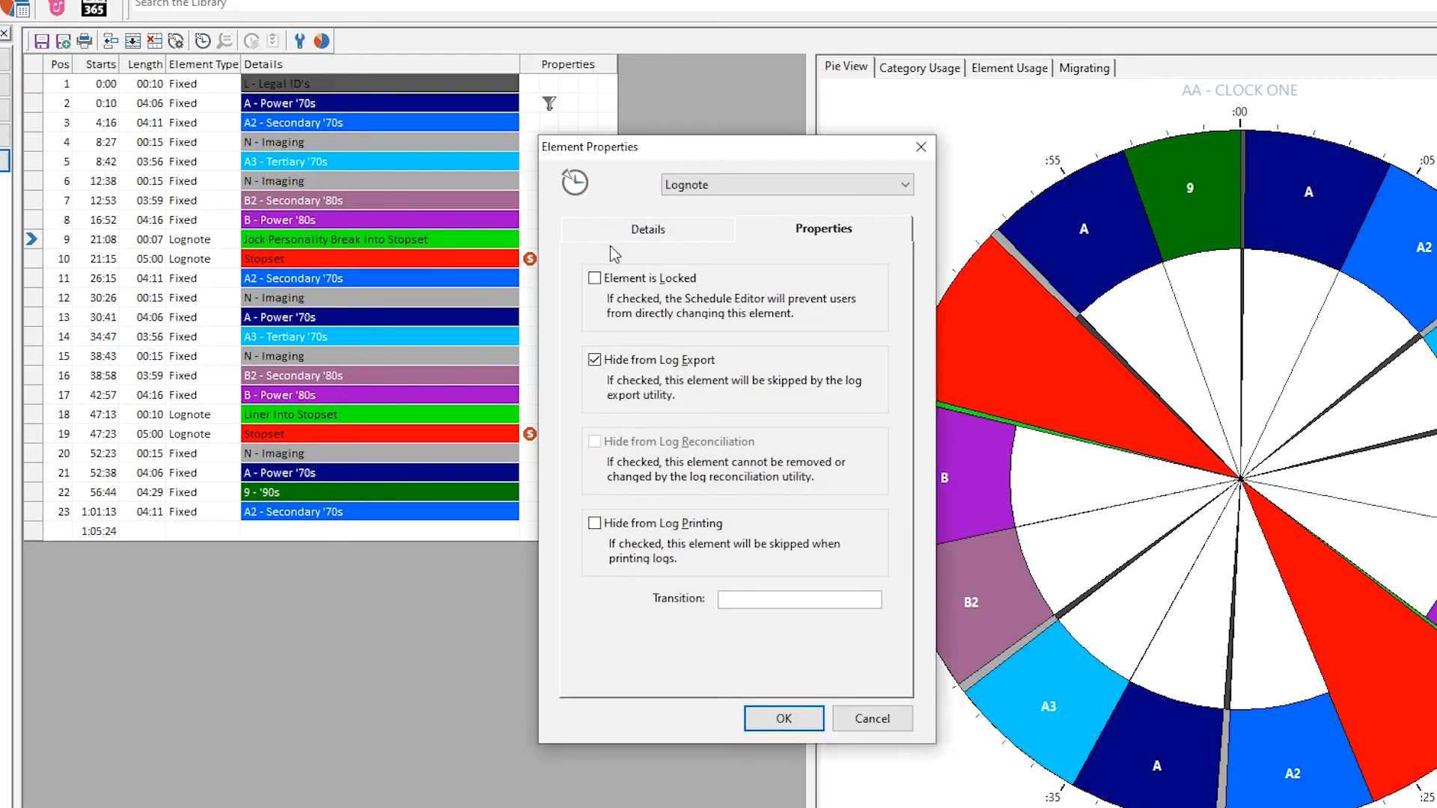
mouse_move(783, 718)
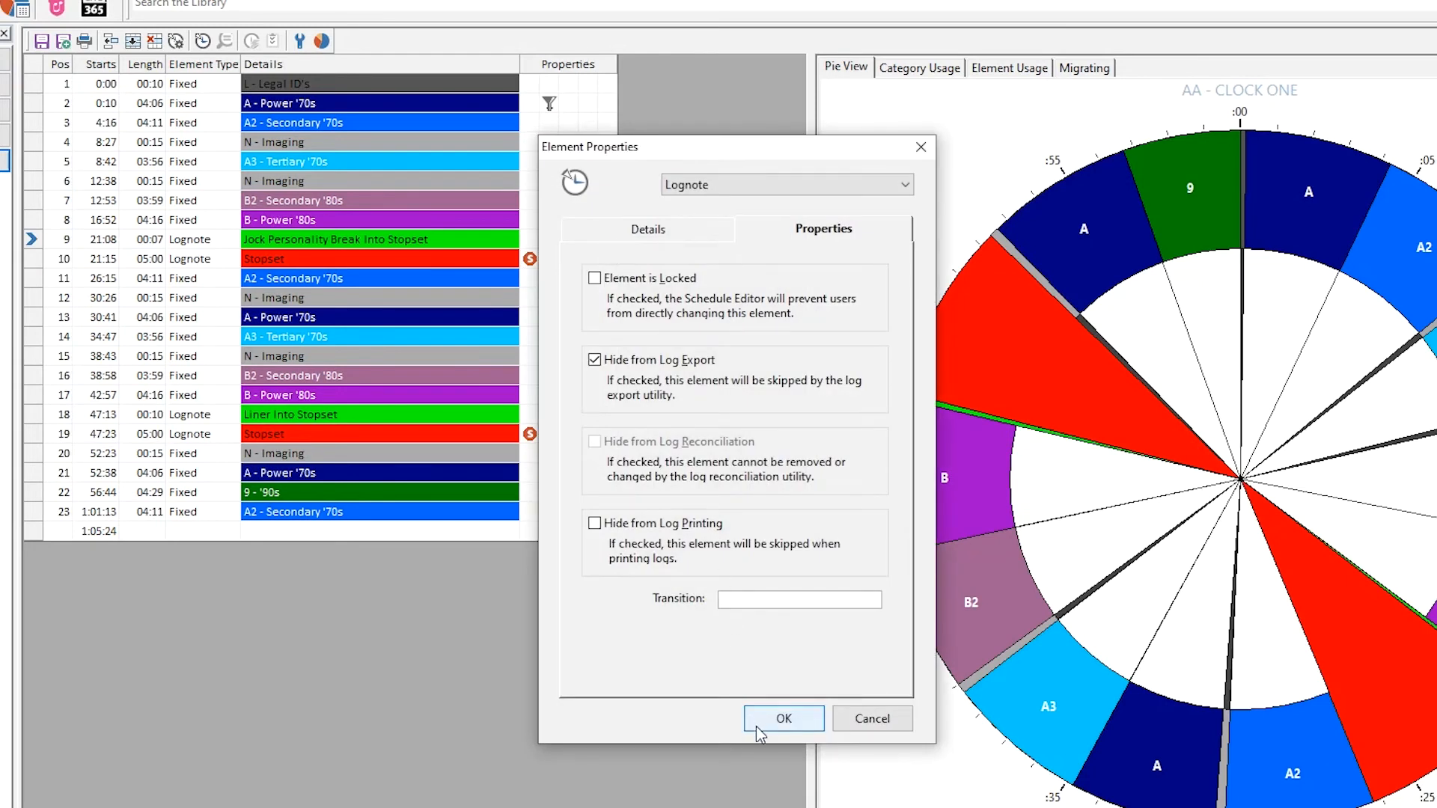
click(783, 718)
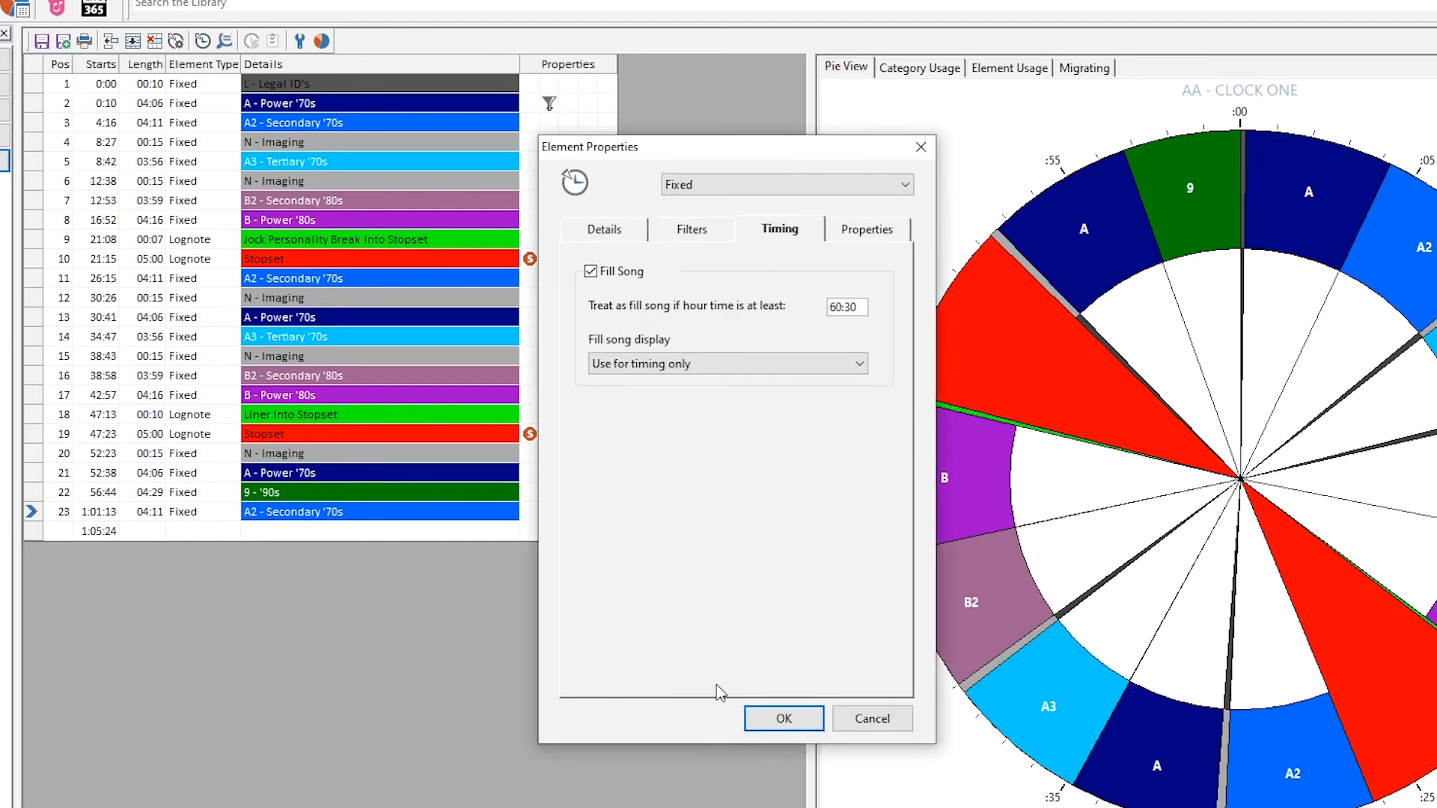
click(782, 718)
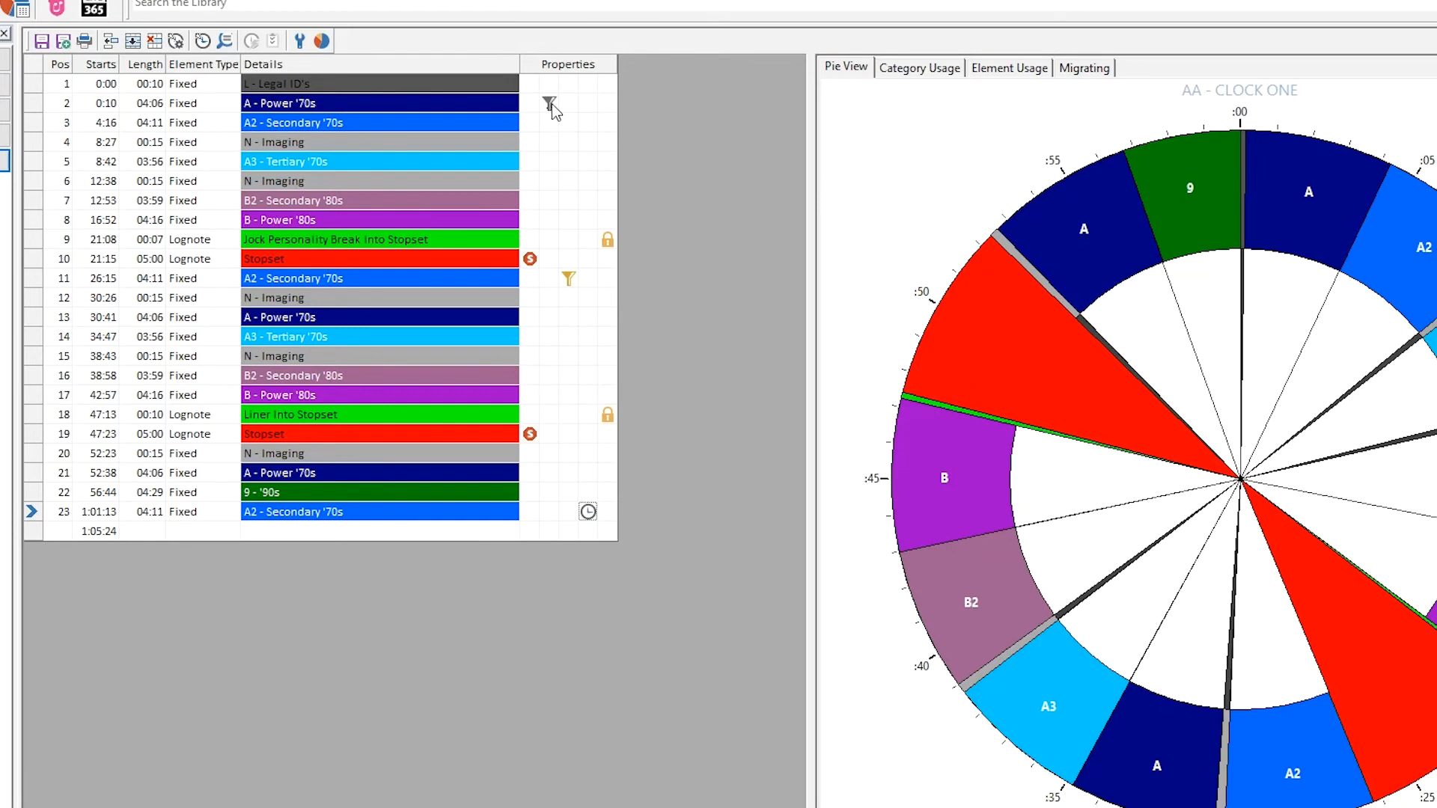
mouse_move(570, 283)
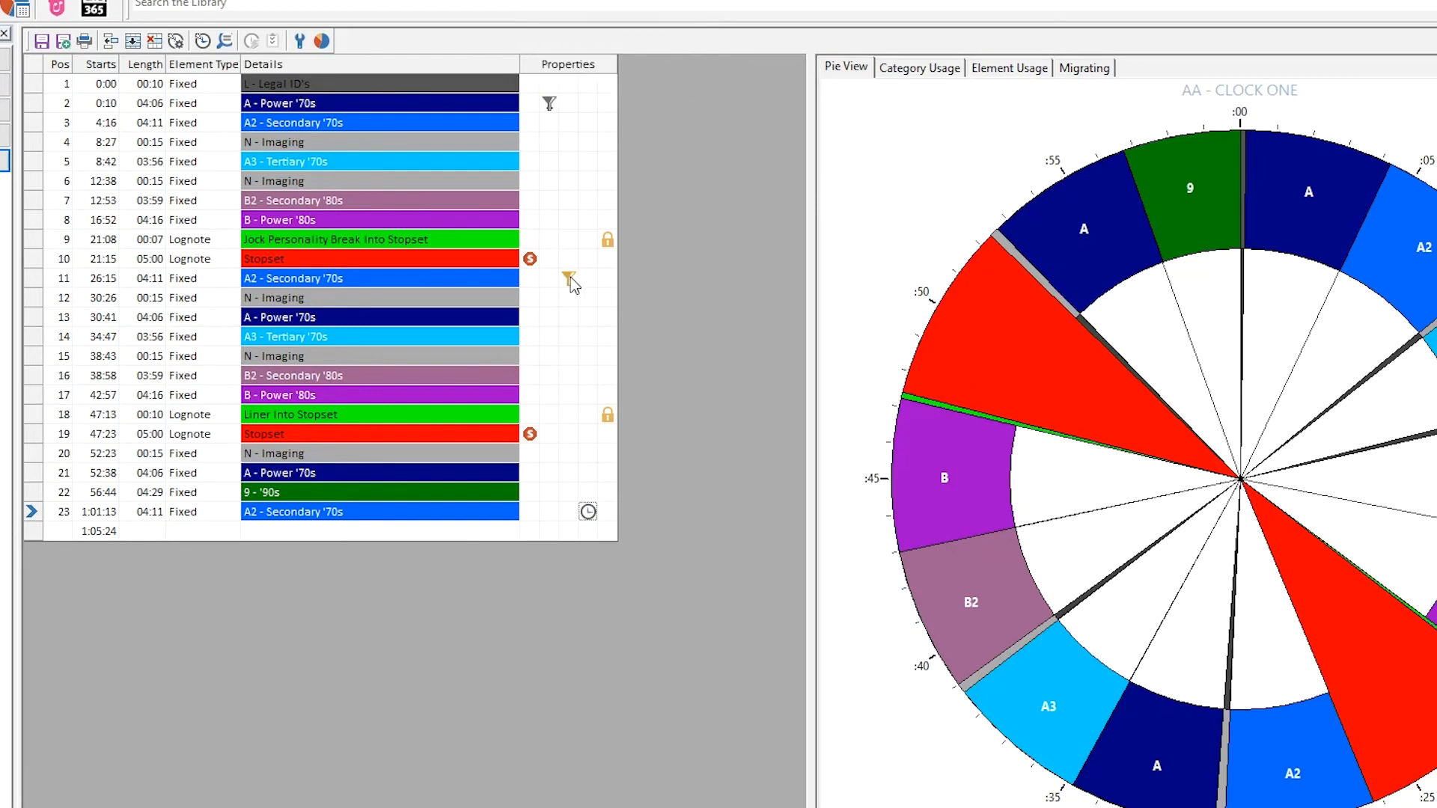
mouse_move(569, 280)
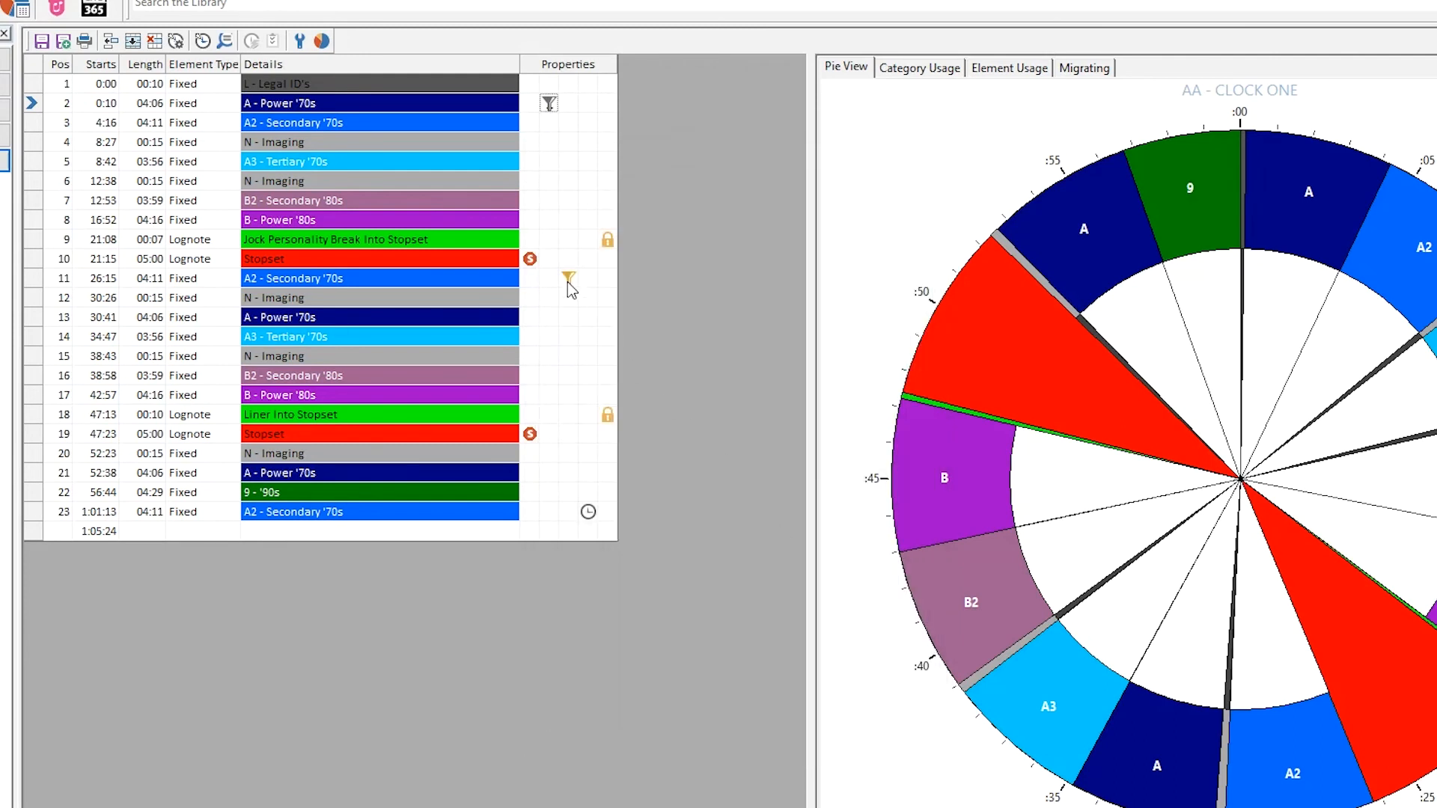
- Check scheduler session filter 1 (sound H, tempo 5), then bring up Clock Editor Options
click(569, 279)
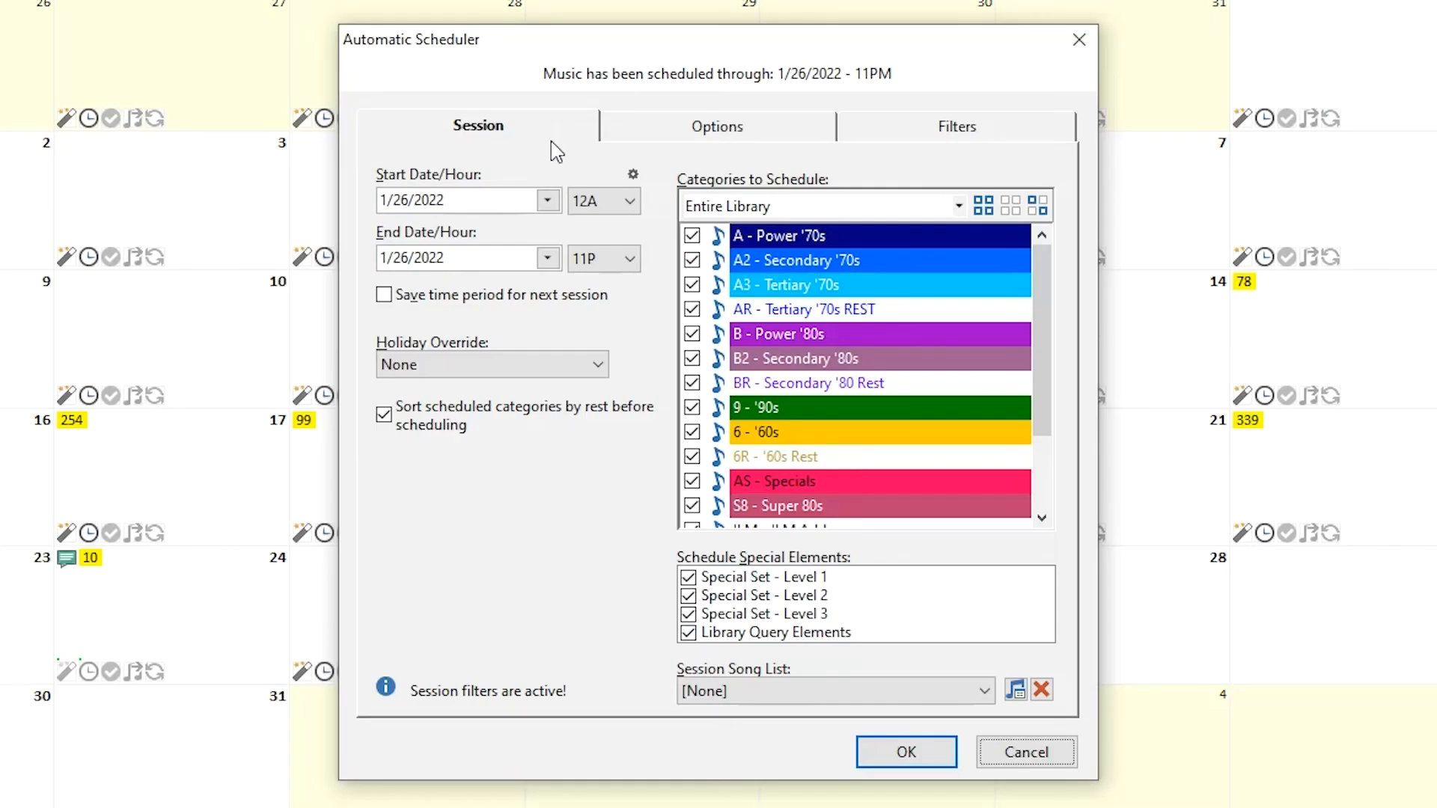
click(957, 126)
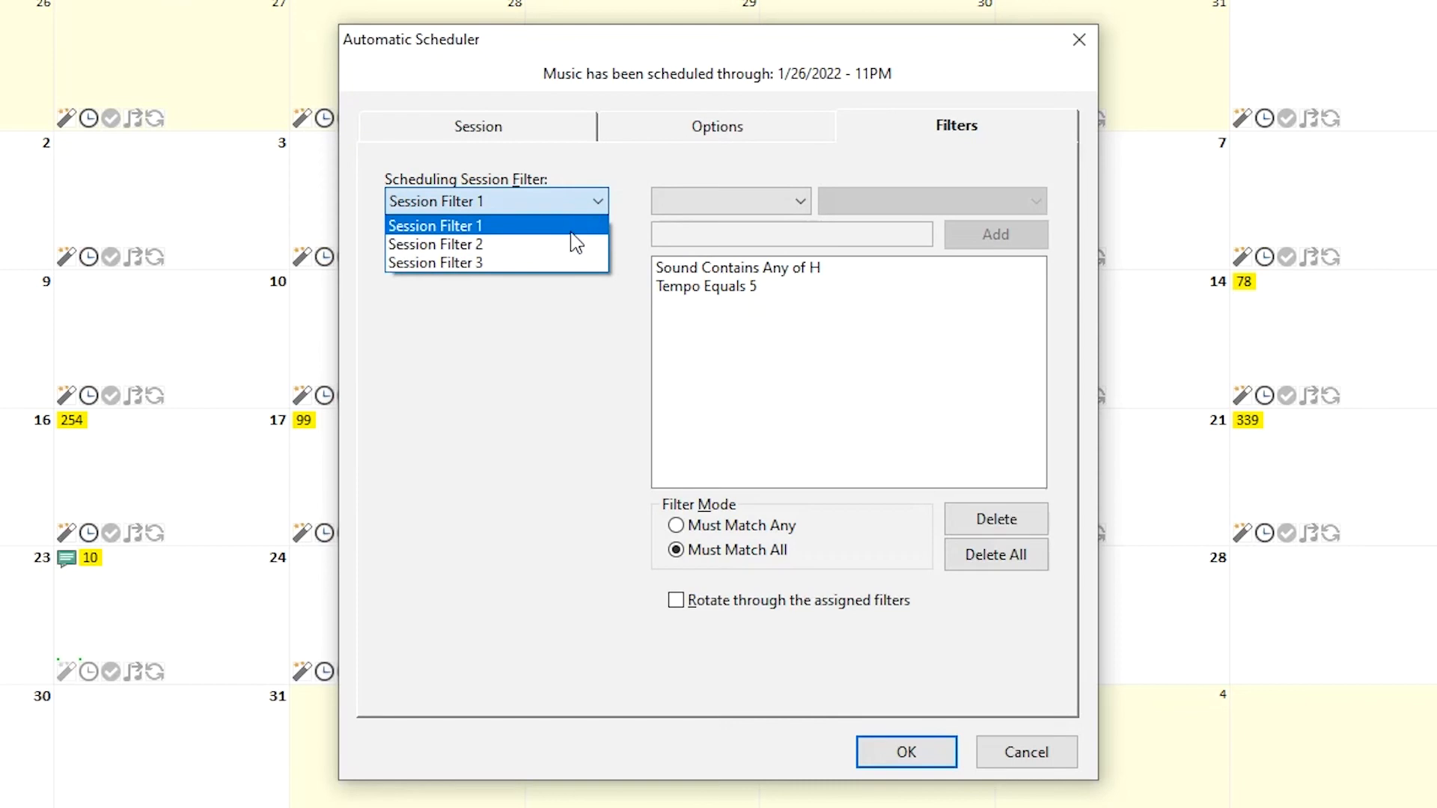
click(436, 224)
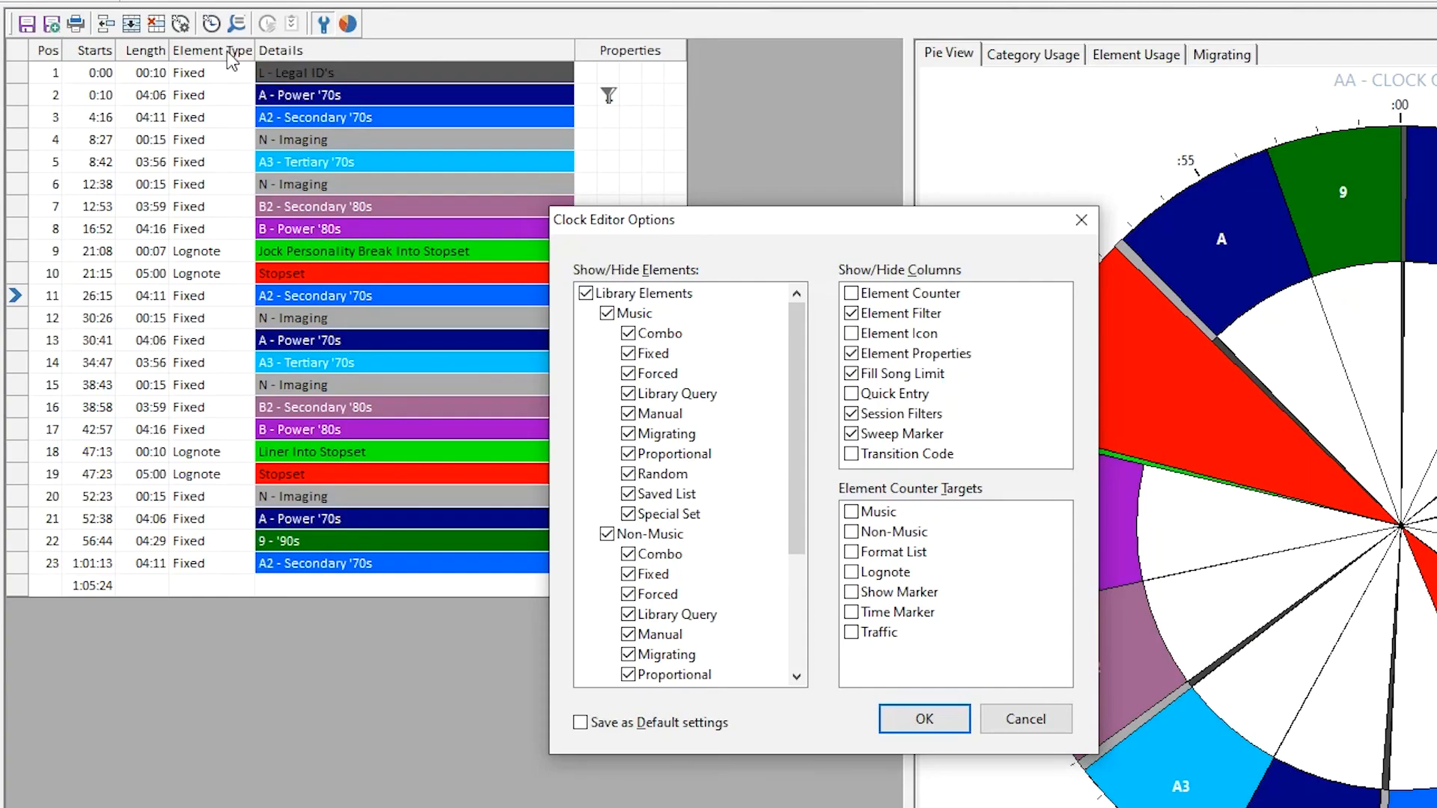
- Enable the Element Icon and Quick Entry columns in Clock Editor Options
click(901, 332)
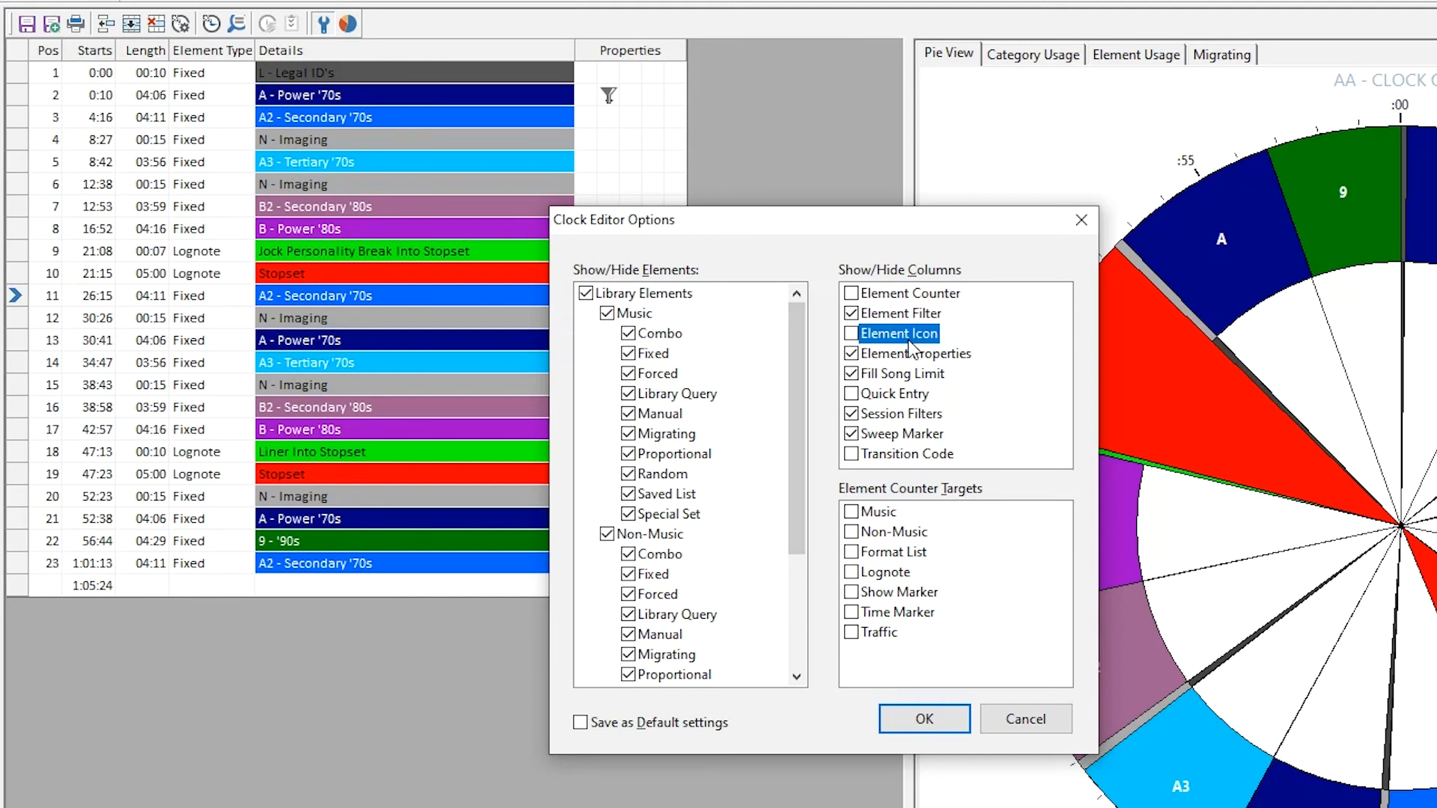
click(852, 332)
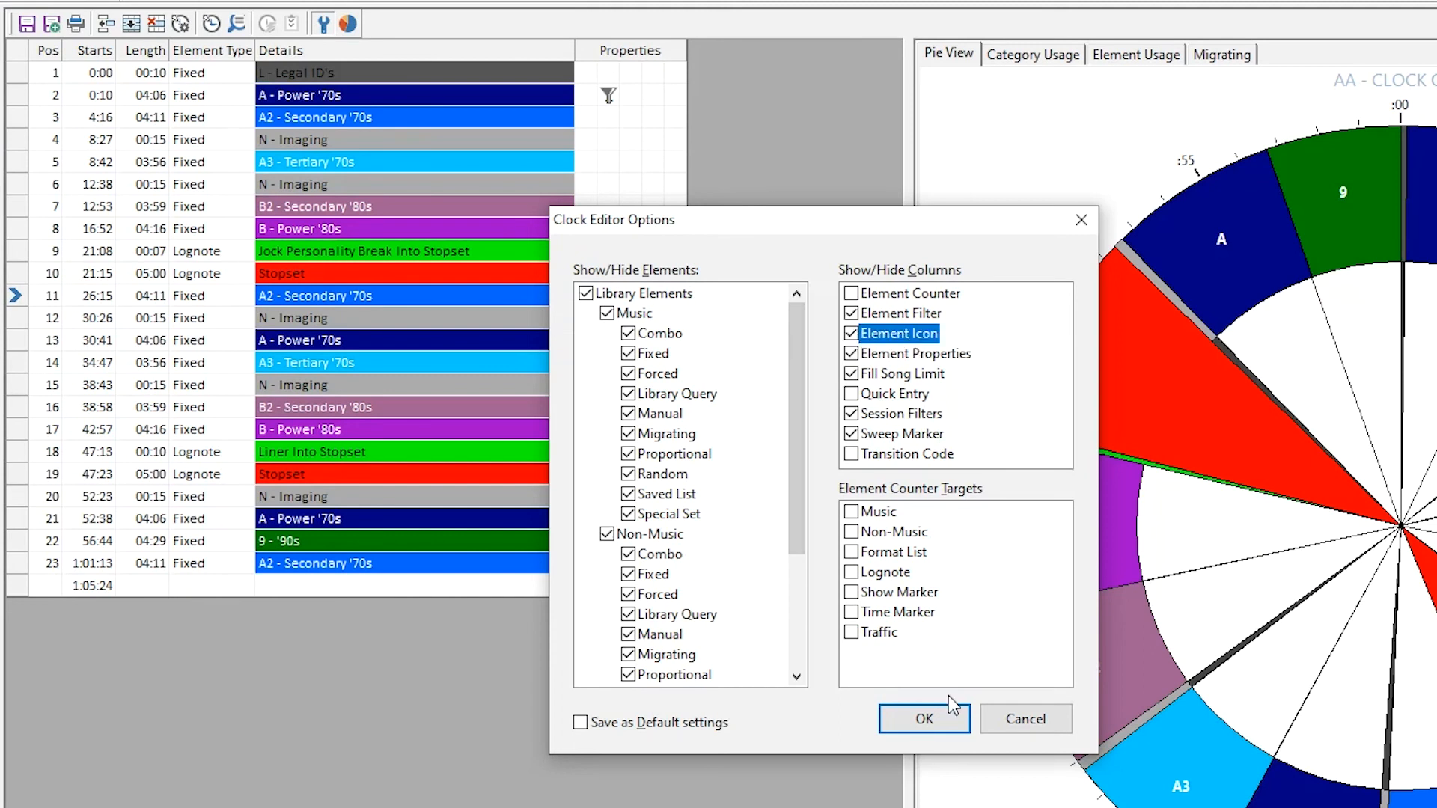
click(924, 718)
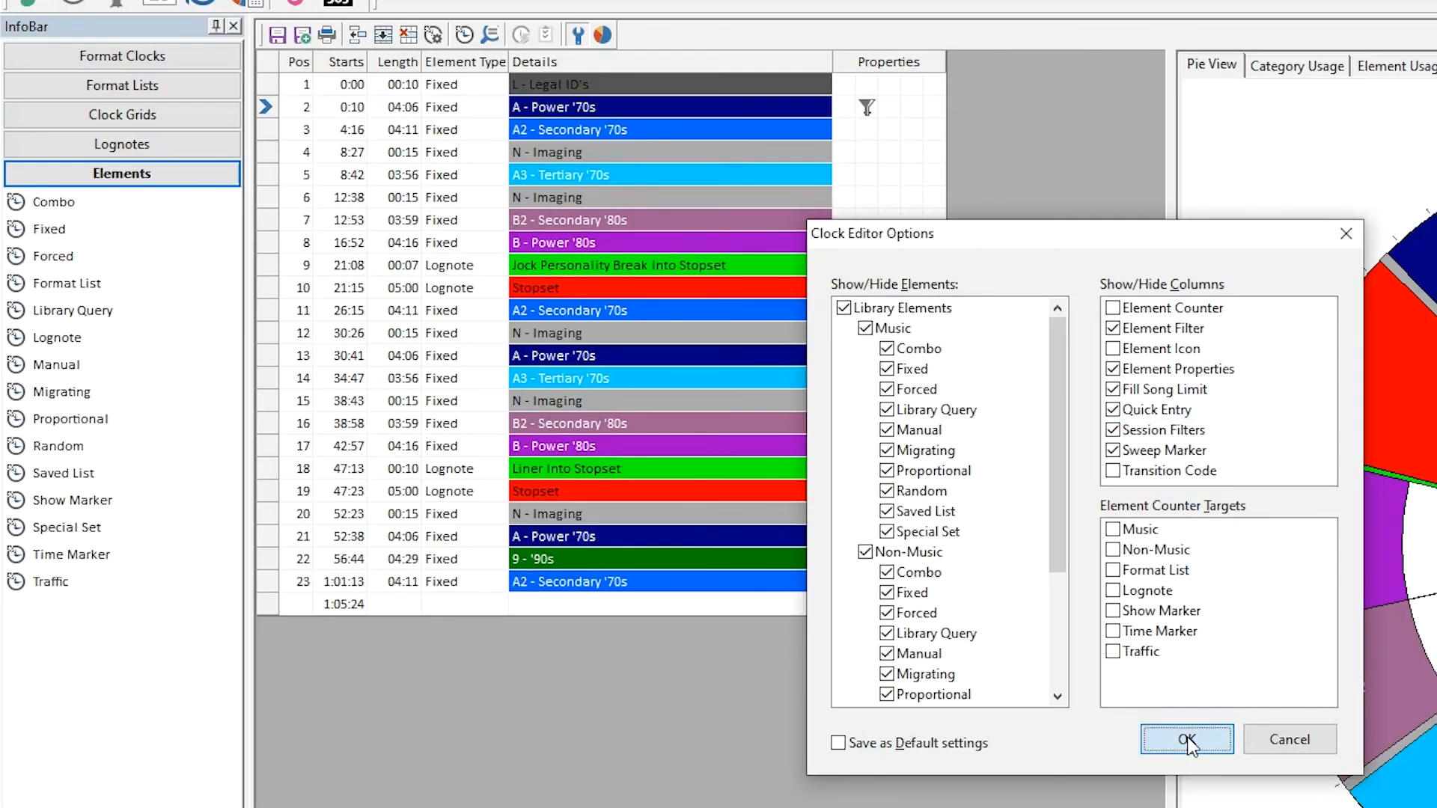
click(1187, 740)
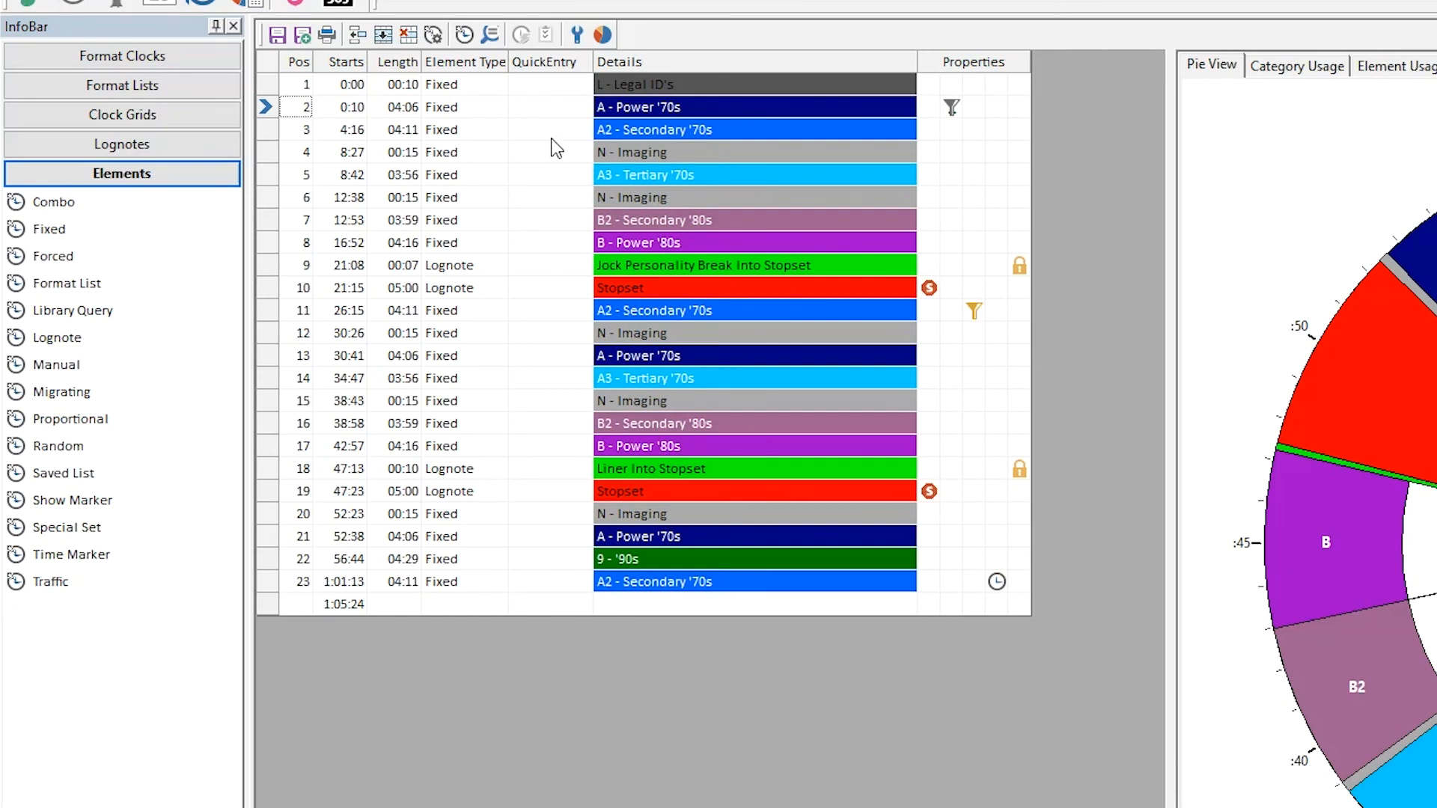
mouse_move(569, 116)
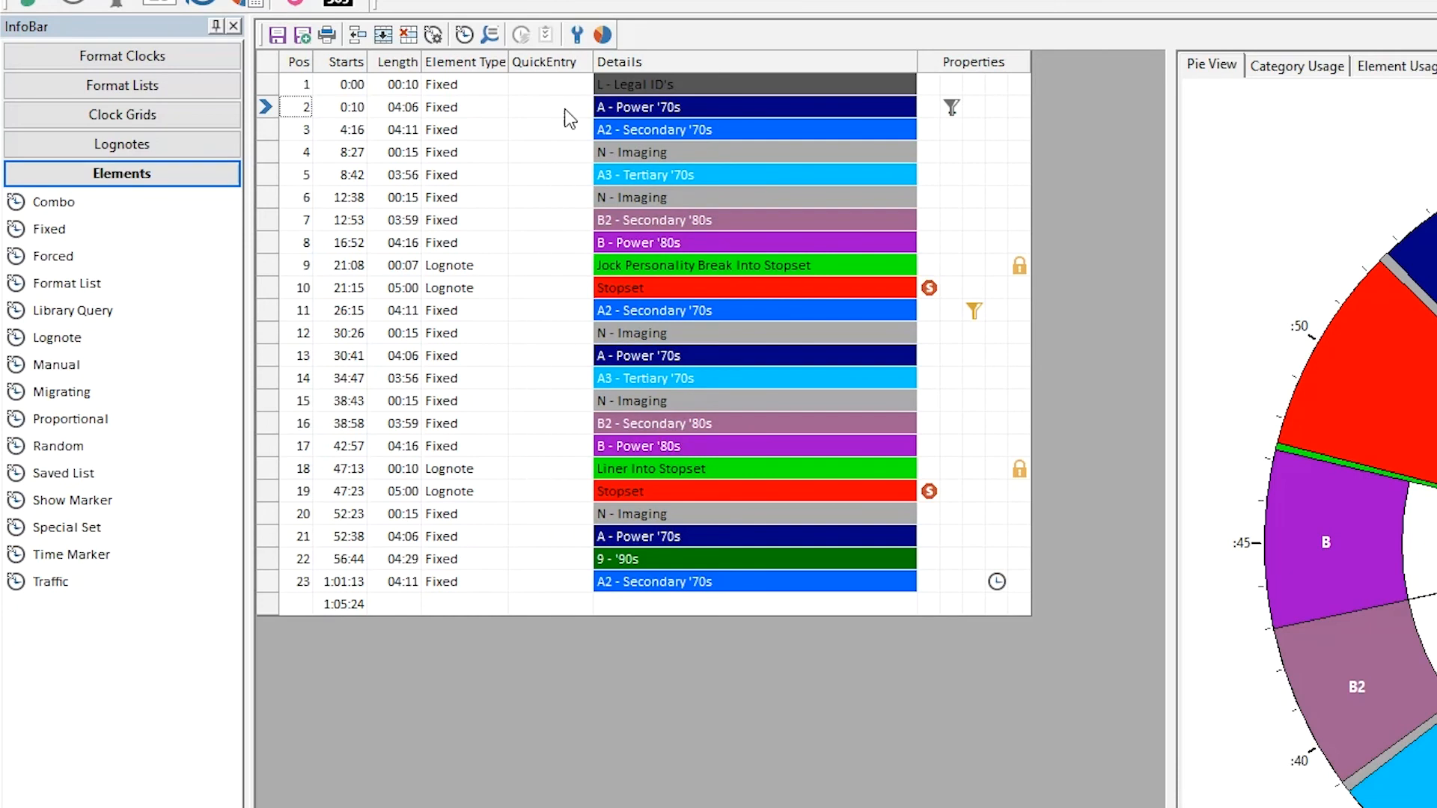
- Use QuickEntry to change position 2 to the 6 - '60s category
click(548, 106)
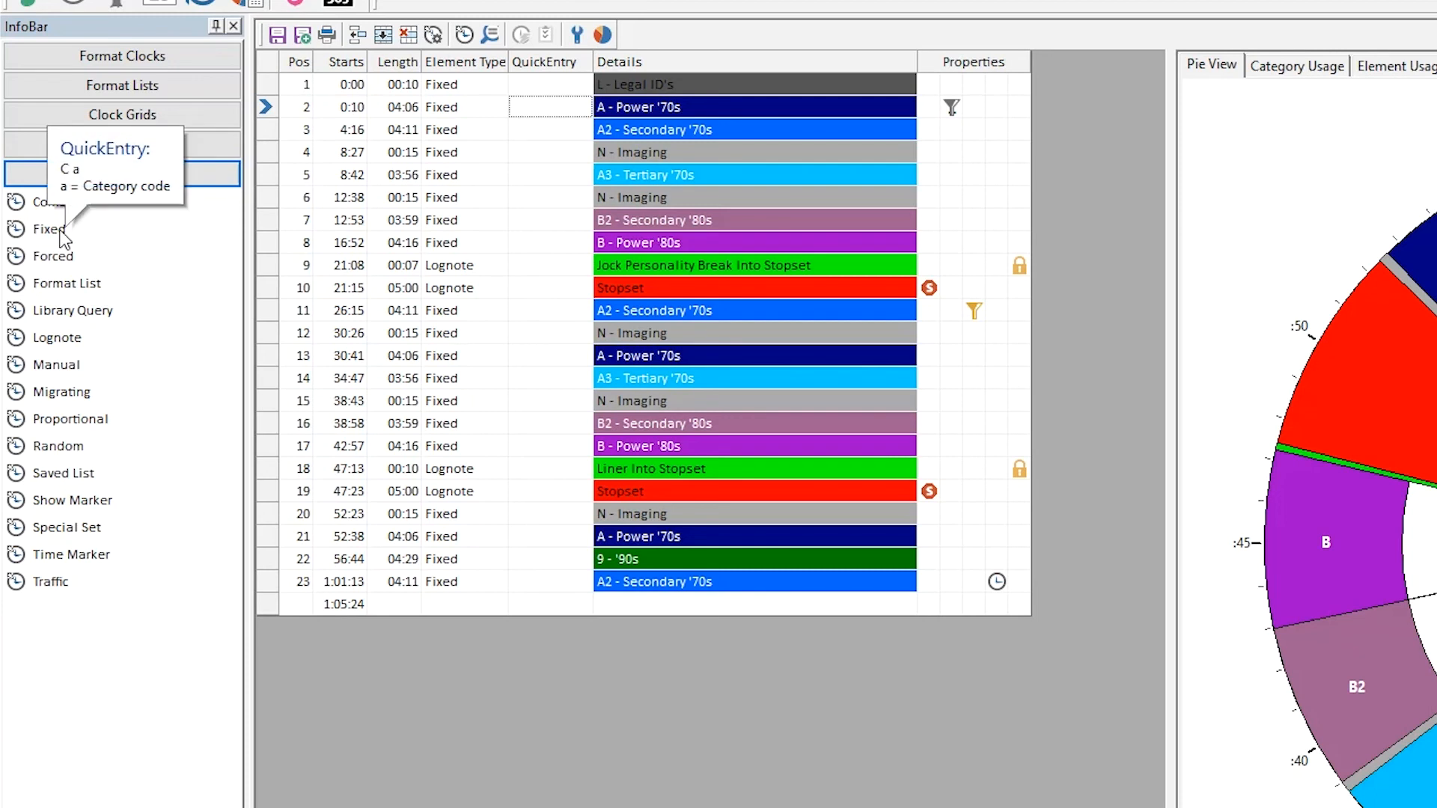
click(121, 174)
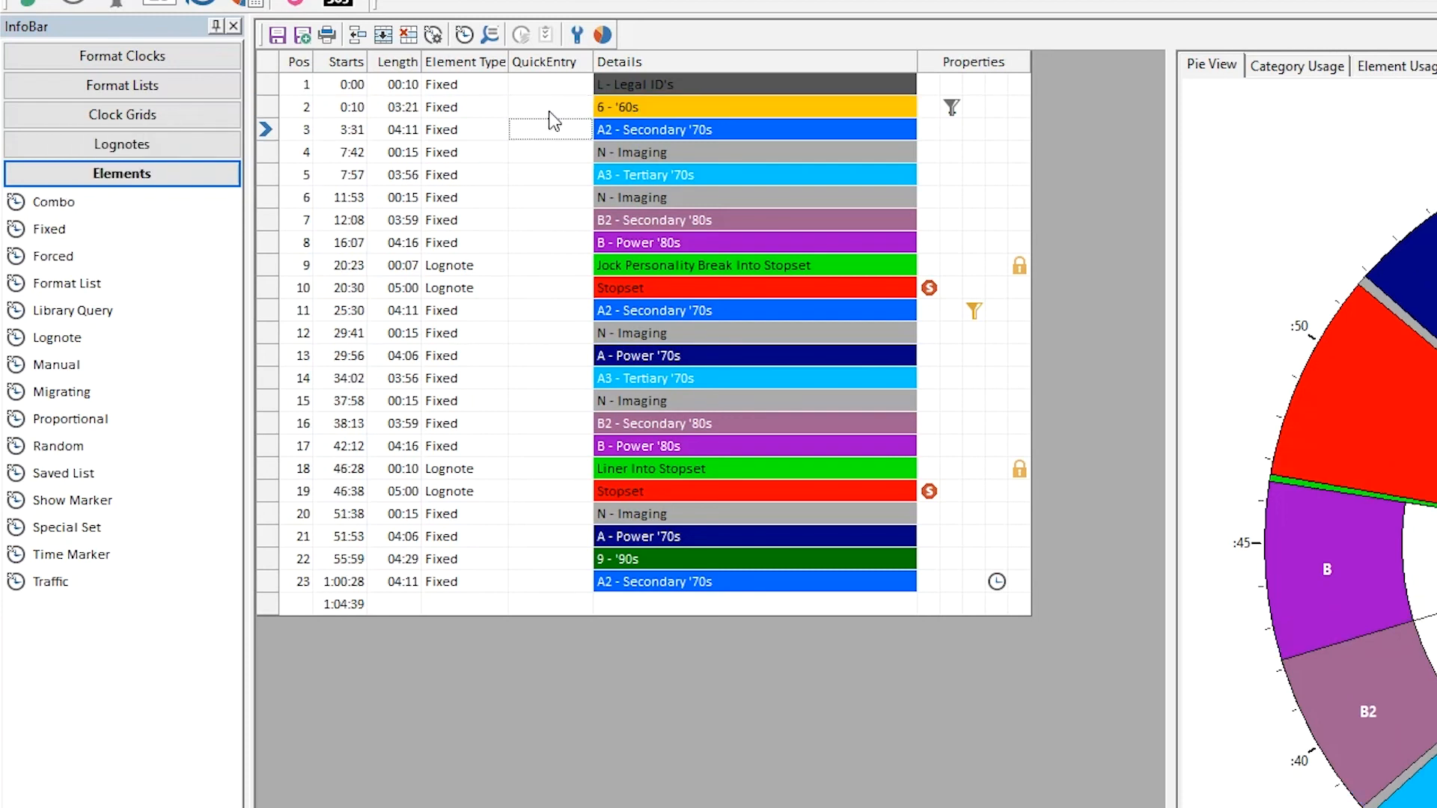
click(575, 34)
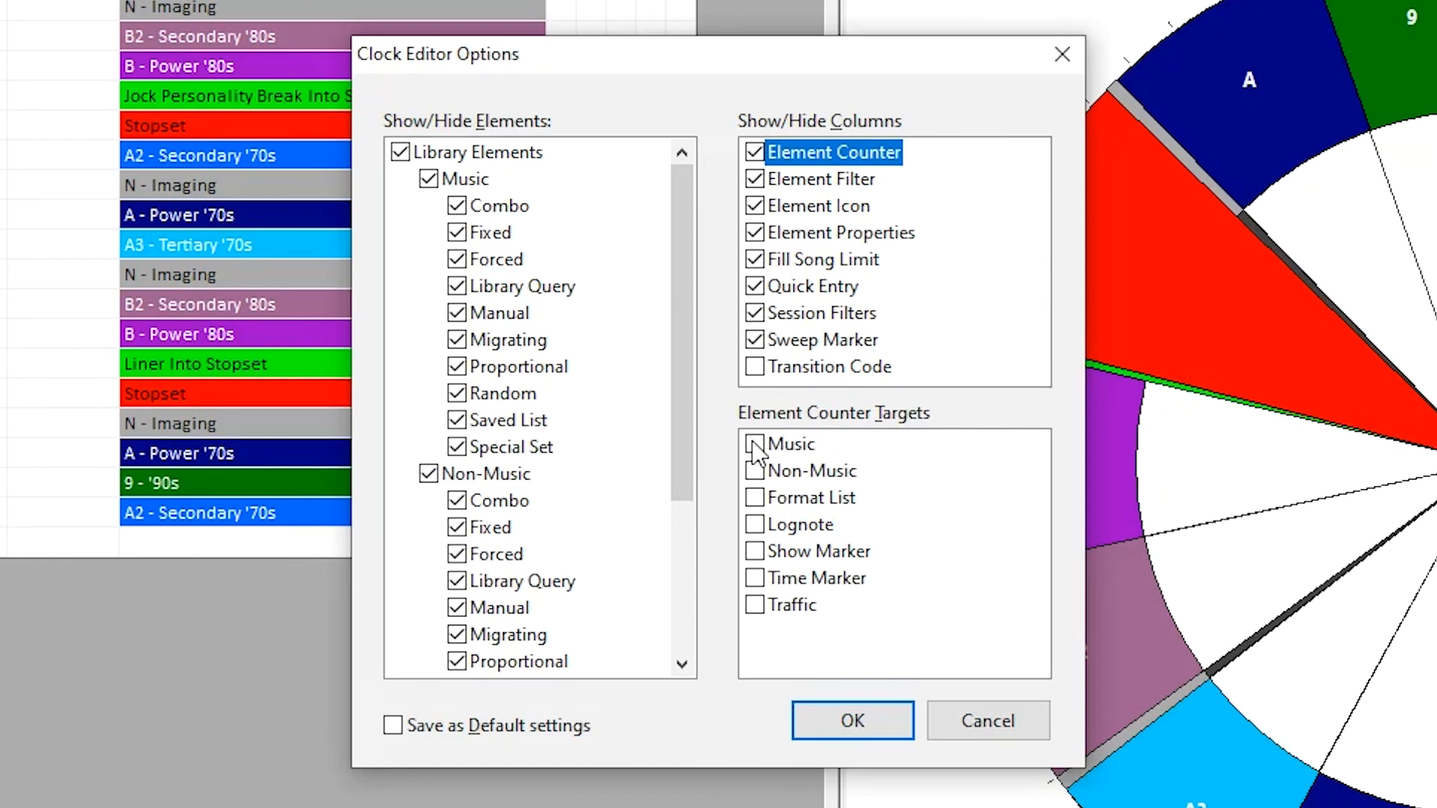
- Add Icon and Element Counter columns, with the counter targeting only Music elements
click(850, 720)
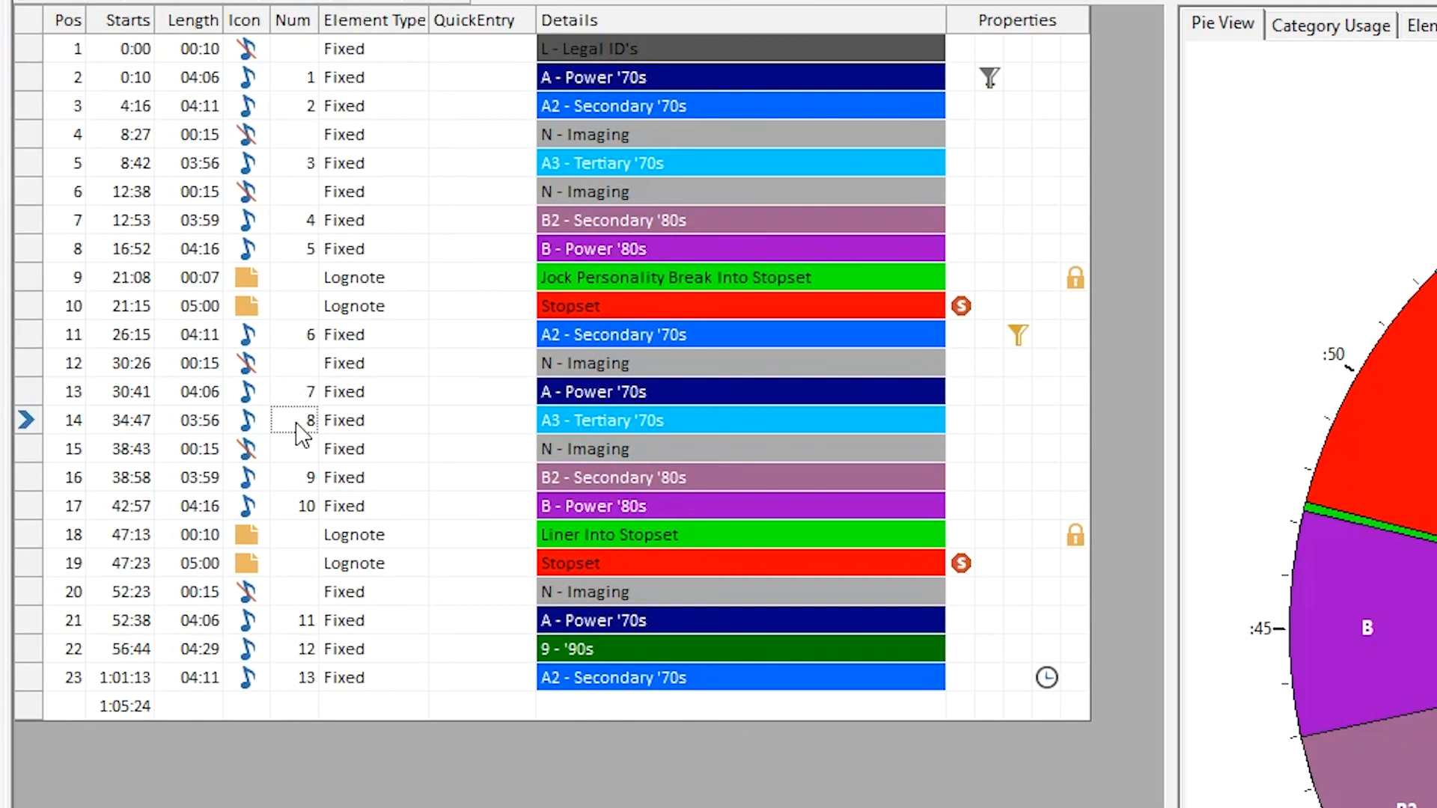
mouse_move(387, 793)
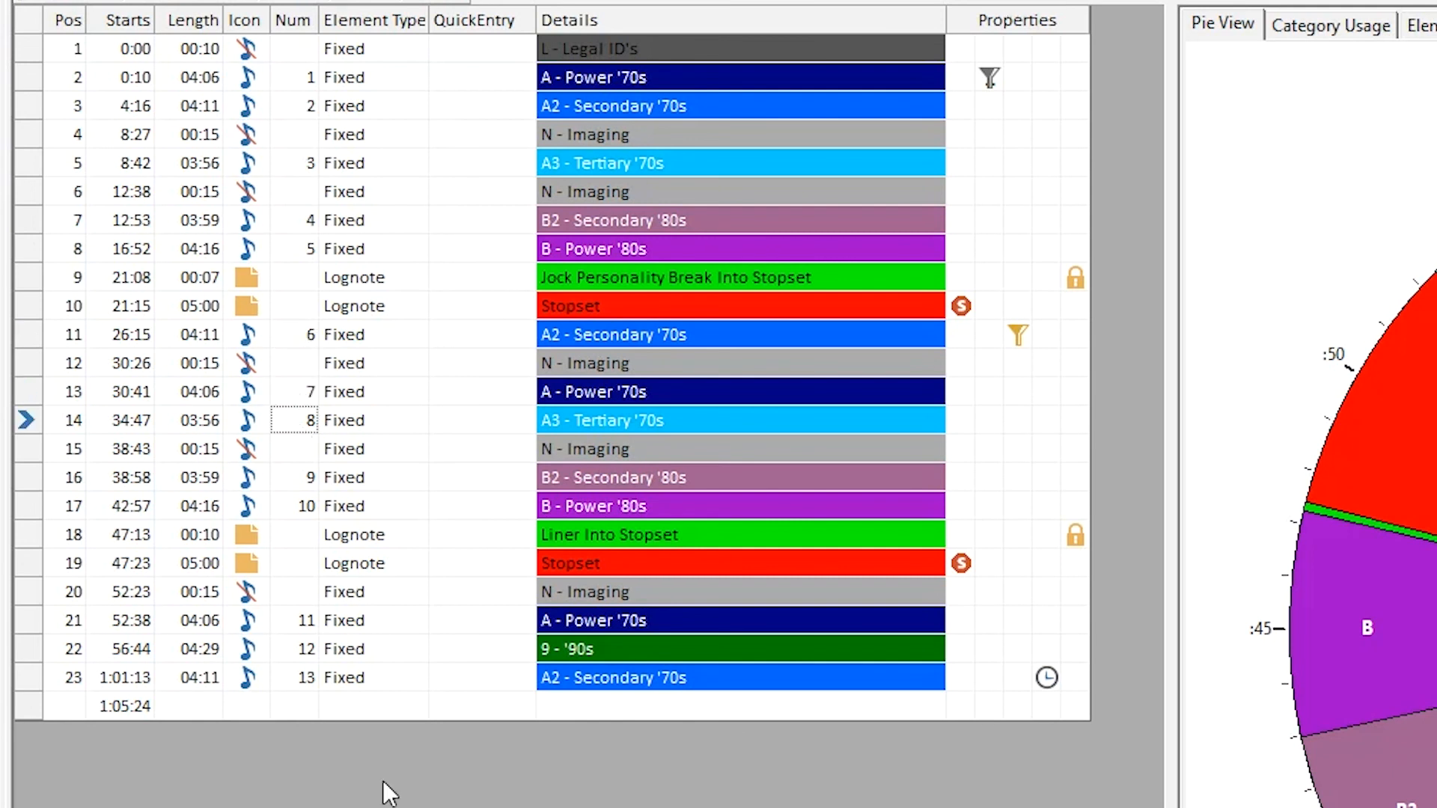